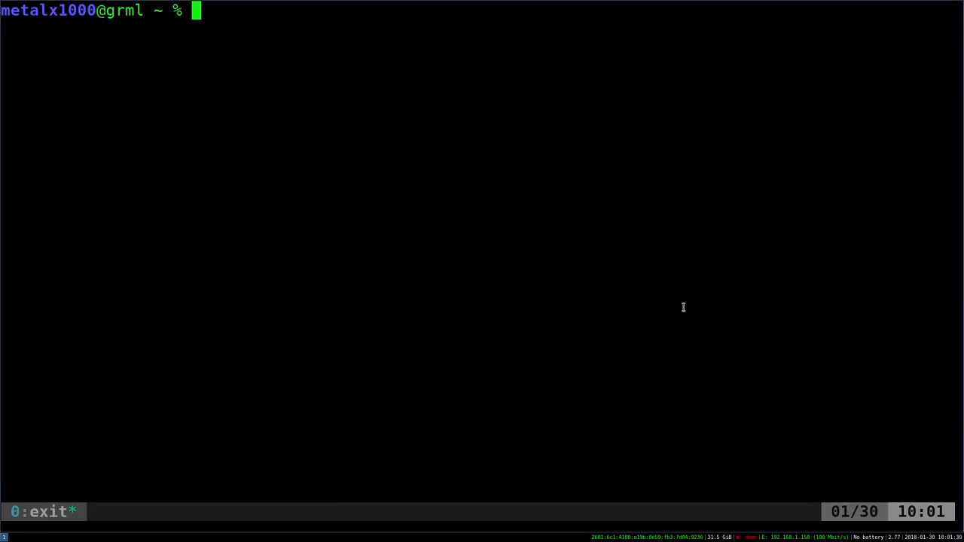
Start a sudo apt install for an ino-prefixed package, cycle completions, then cancel it with Ctrl+C
{"action": "type", "text": "sudo apt i"}
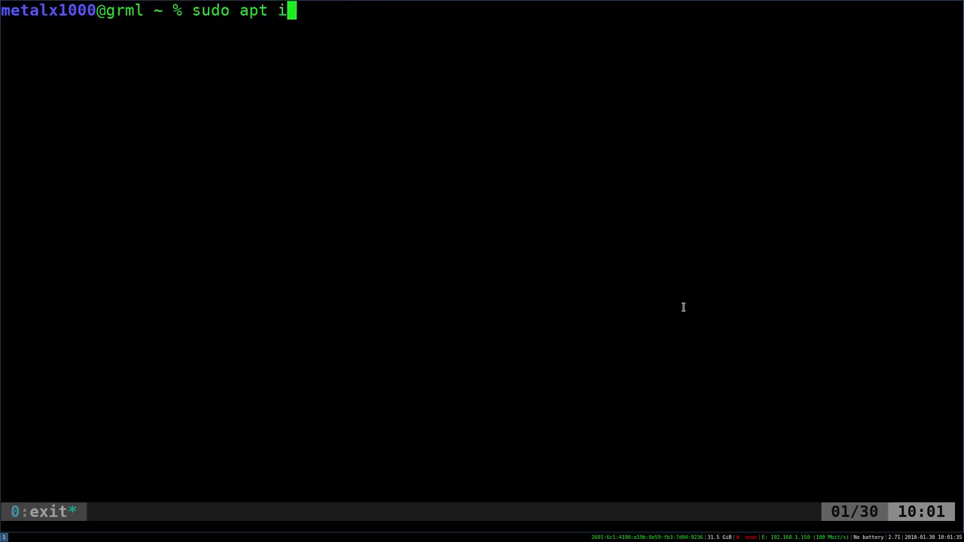
{"action": "type", "text": "nstall ino-headers-doc"}
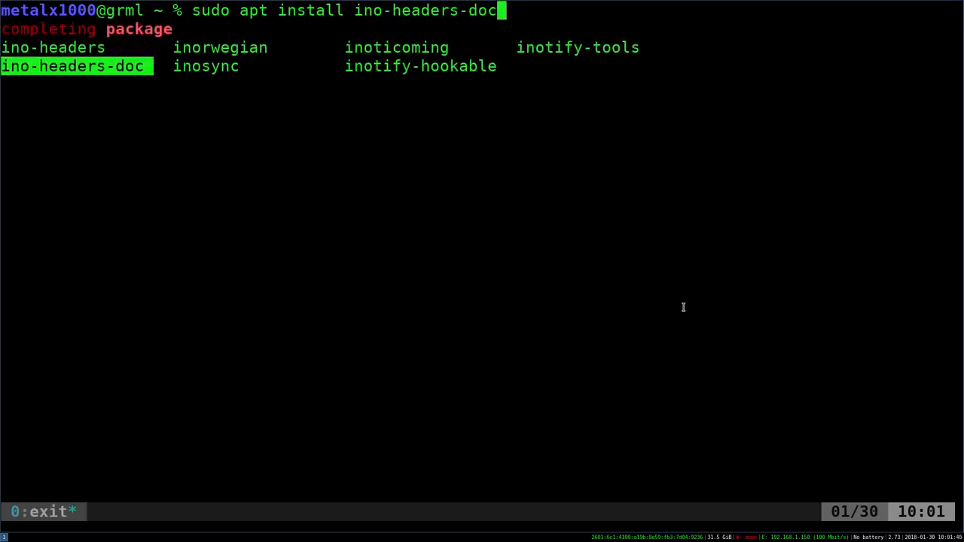
{"action": "key", "text": "Tab"}
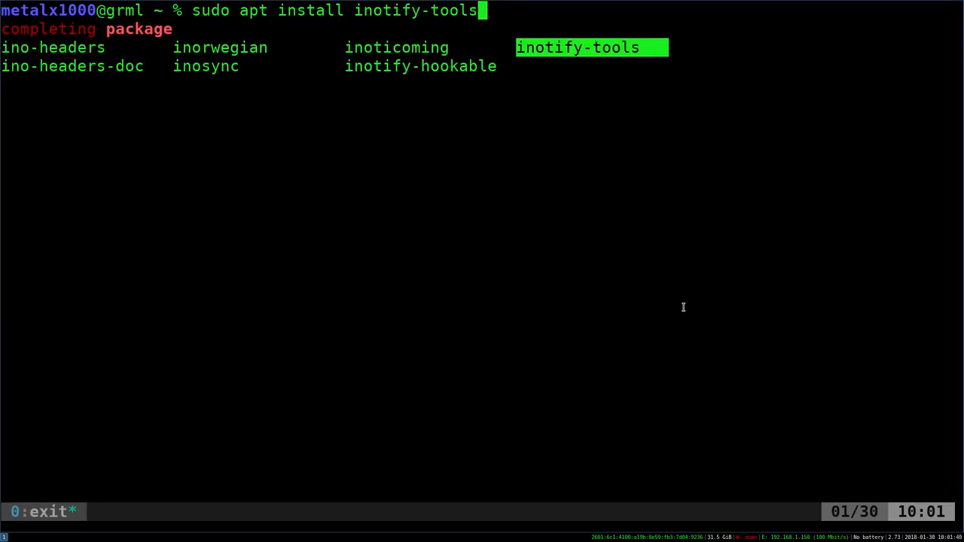
{"action": "key", "text": "ctrl+c"}
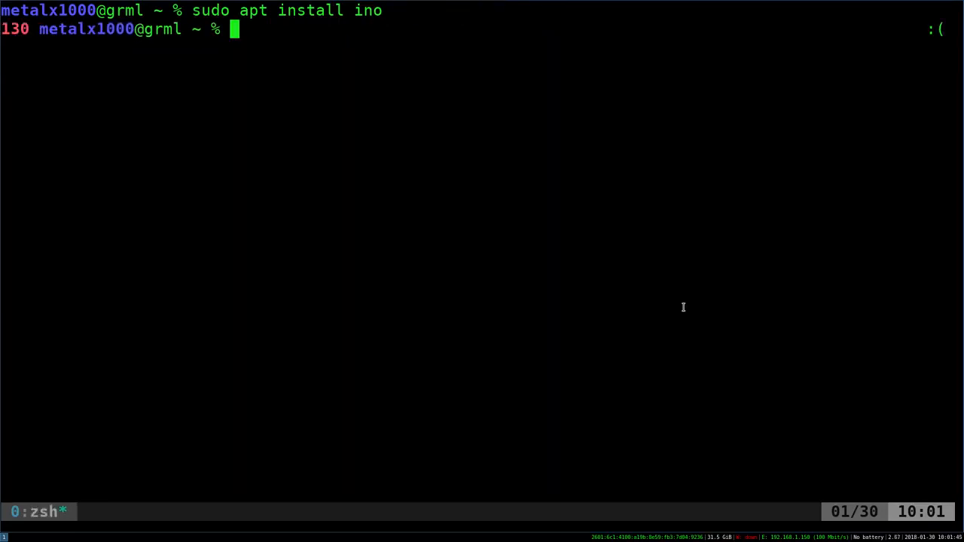
Run inotifywait -m /tmp/example, which fails because the directory is missing
{"action": "type", "text": "inf"}
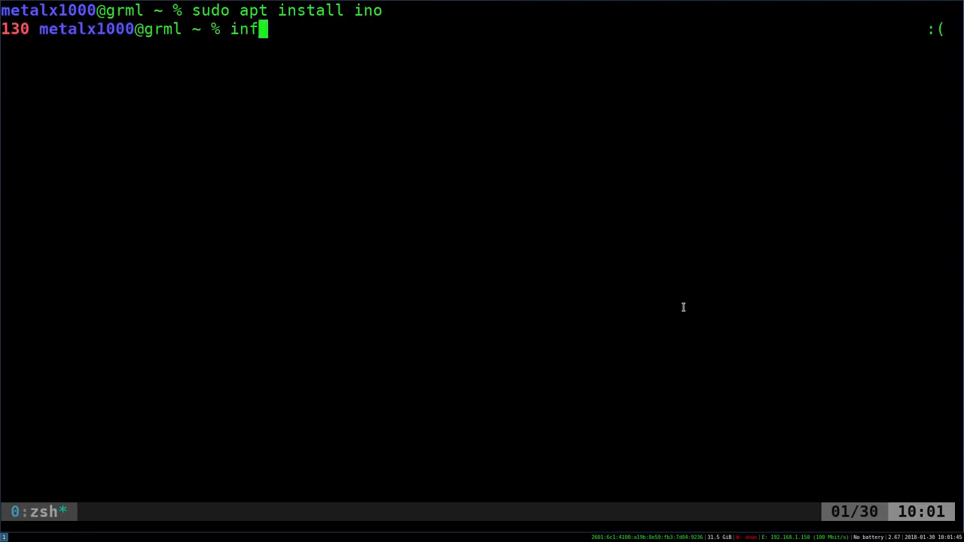
{"action": "type", "text": "otifywa"}
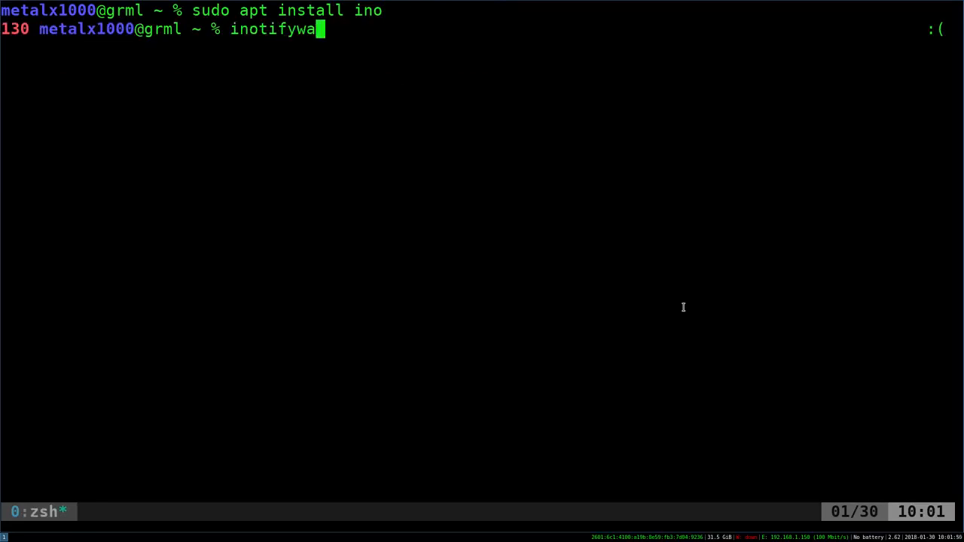
{"action": "type", "text": "it"}
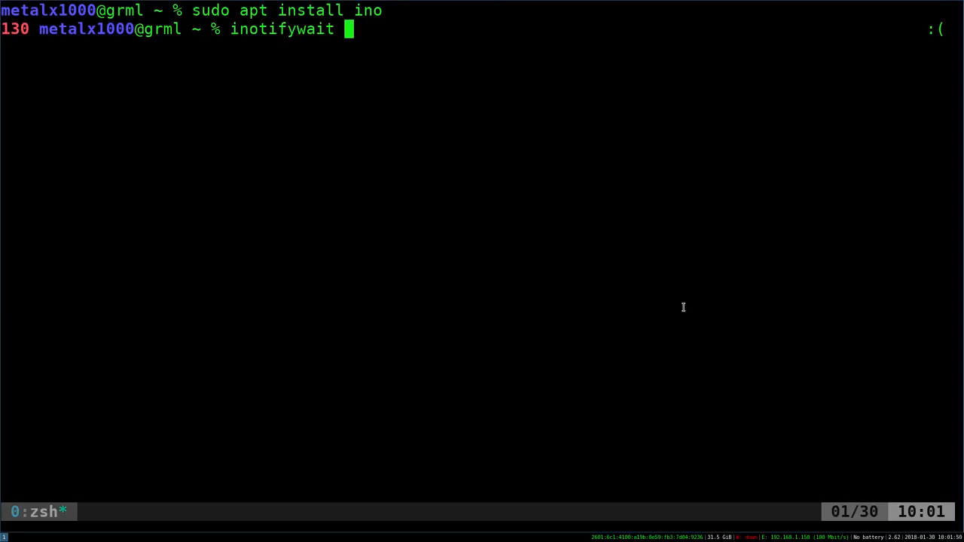
{"action": "type", "text": "-m"}
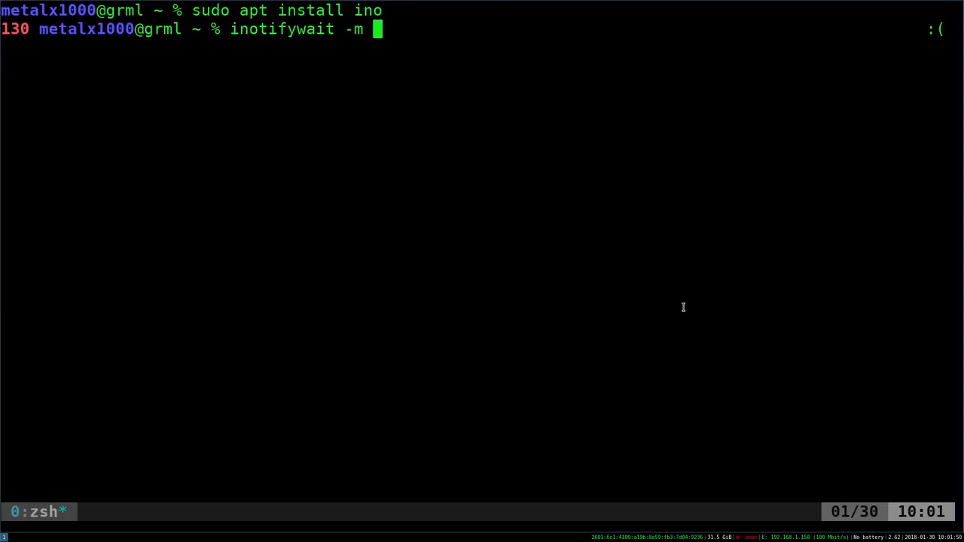
{"action": "type", "text": "/tmp/ex"}
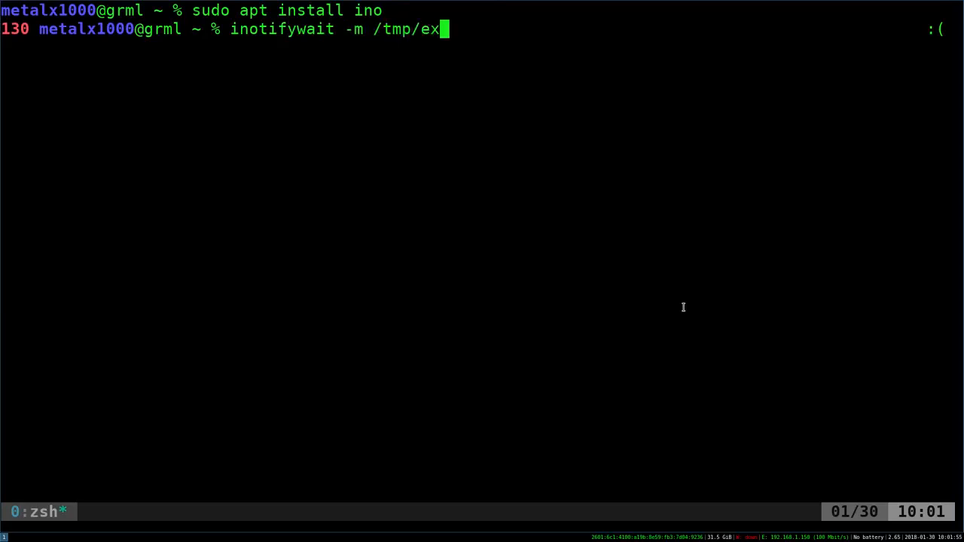
{"action": "type", "text": "ample"}
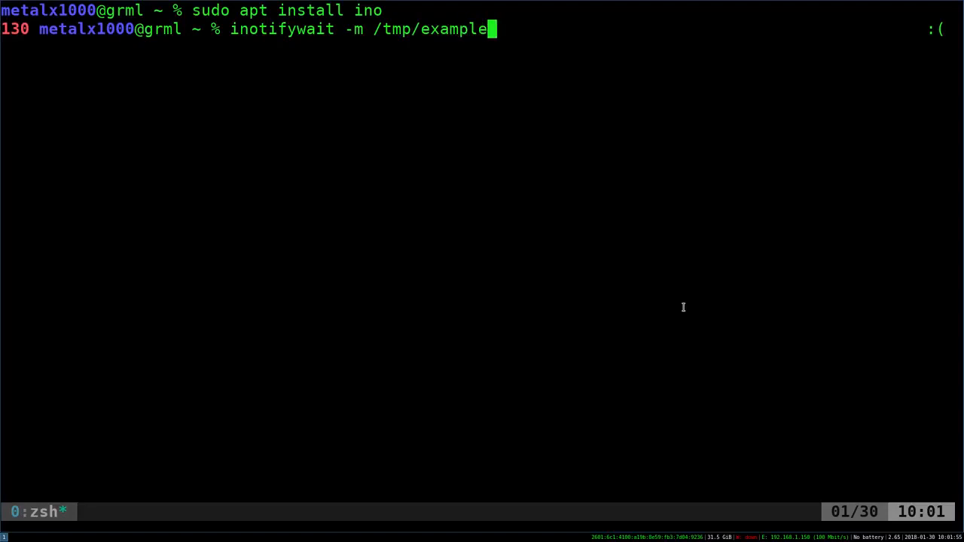
{"action": "key", "text": "Return"}
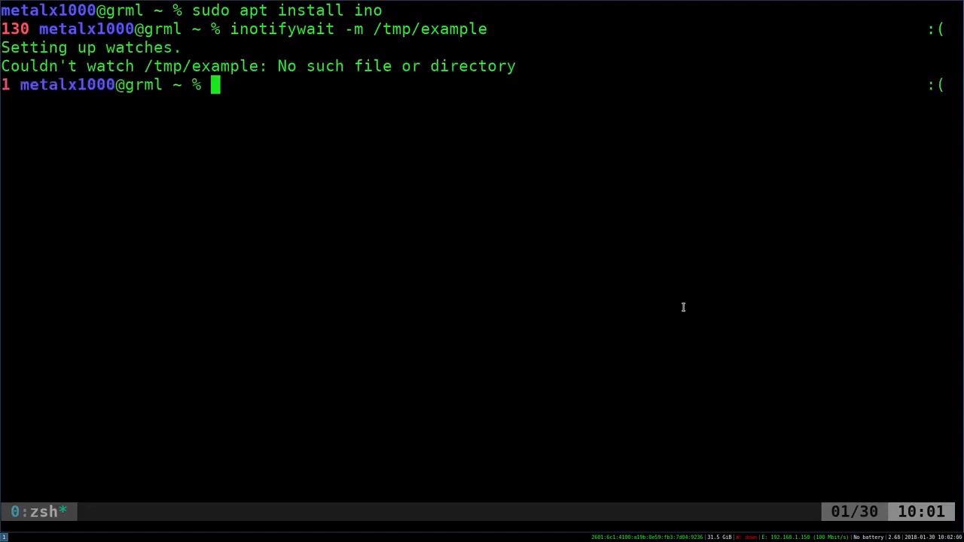
Create /tmp/example so inotifywait can establish its watches
{"action": "type", "text": "/tmp/example"}
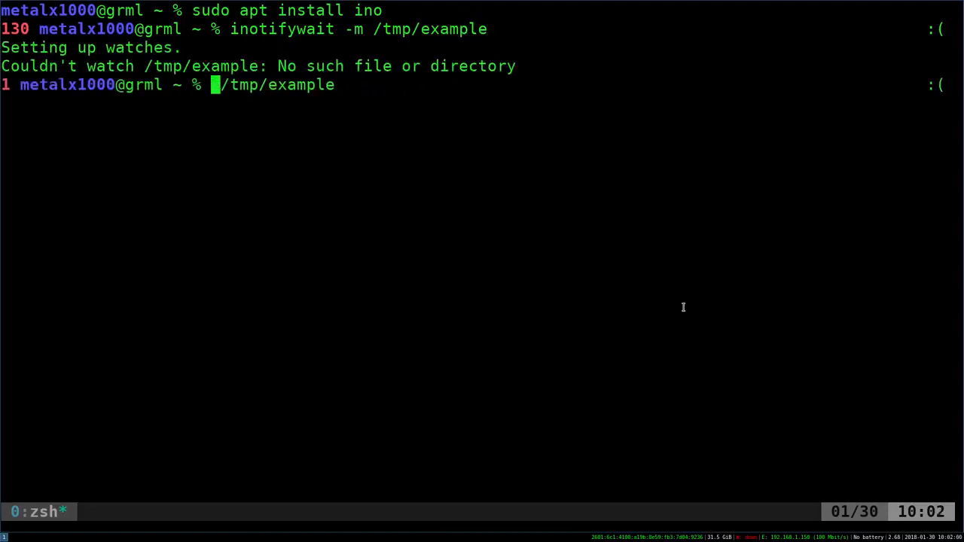
{"action": "type", "text": "mkdir "}
{"action": "key", "text": "Return"}
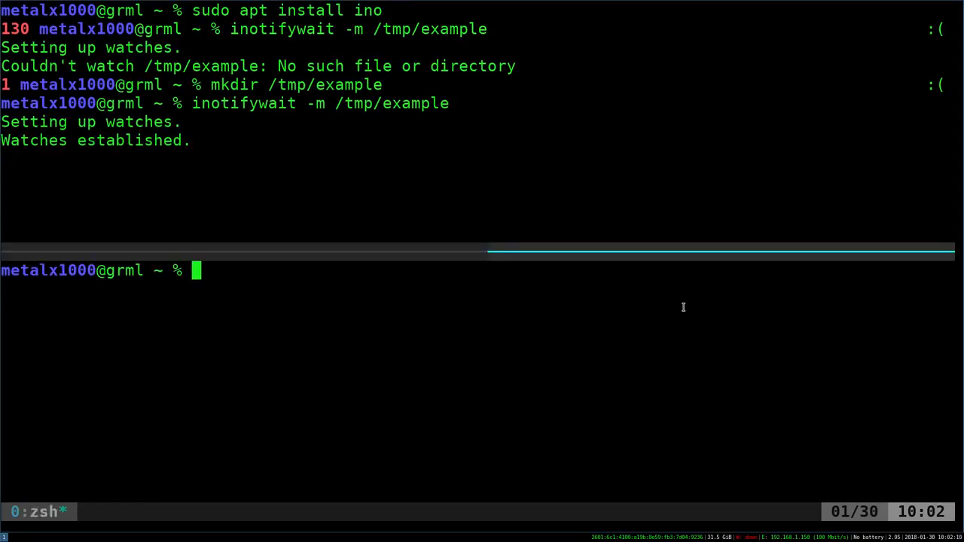
Write test into /tmp/example/myfile from the lower pane, triggering CREATE, OPEN, MODIFY and CLOSE_WRITE events
{"action": "type", "text": "echo \"test\""}
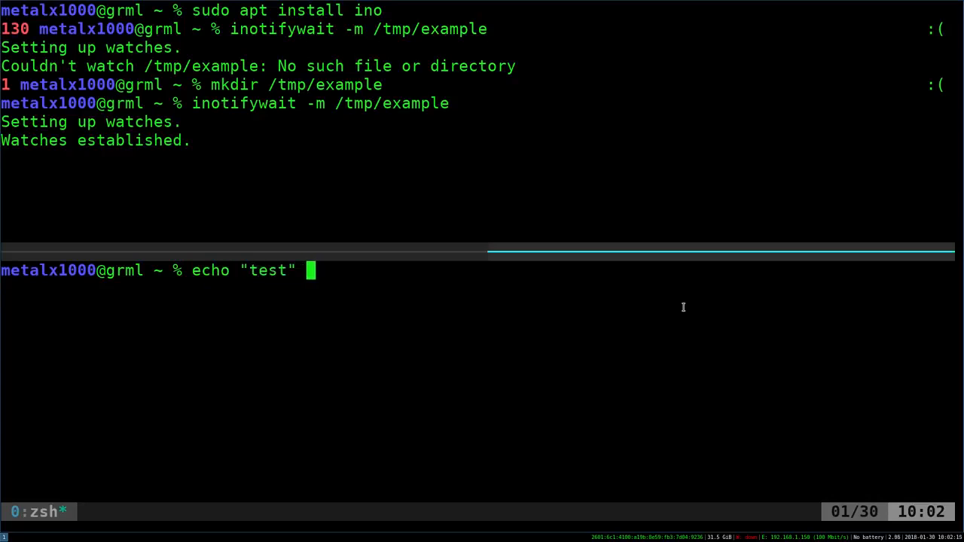
{"action": "type", "text": ">"}
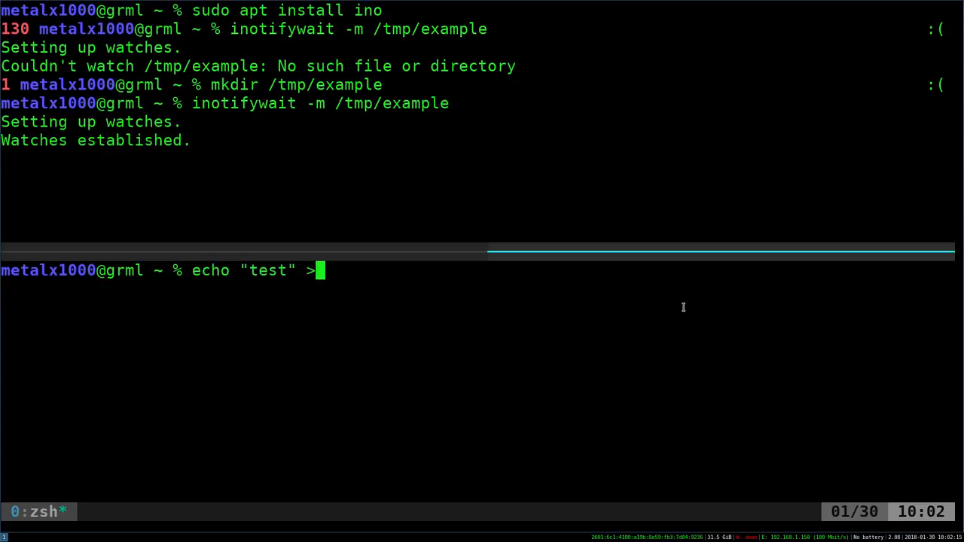
{"action": "type", "text": "/tmp/"}
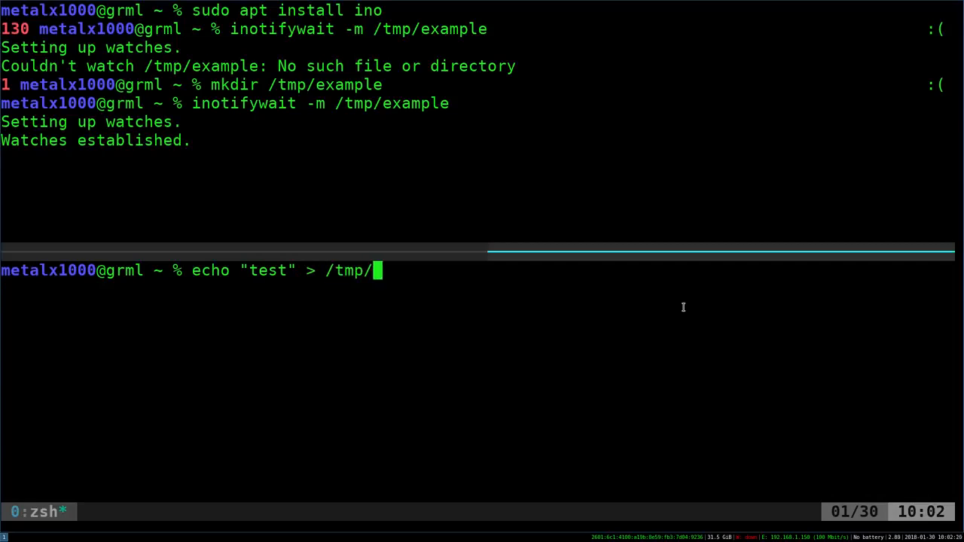
{"action": "type", "text": "example/m"}
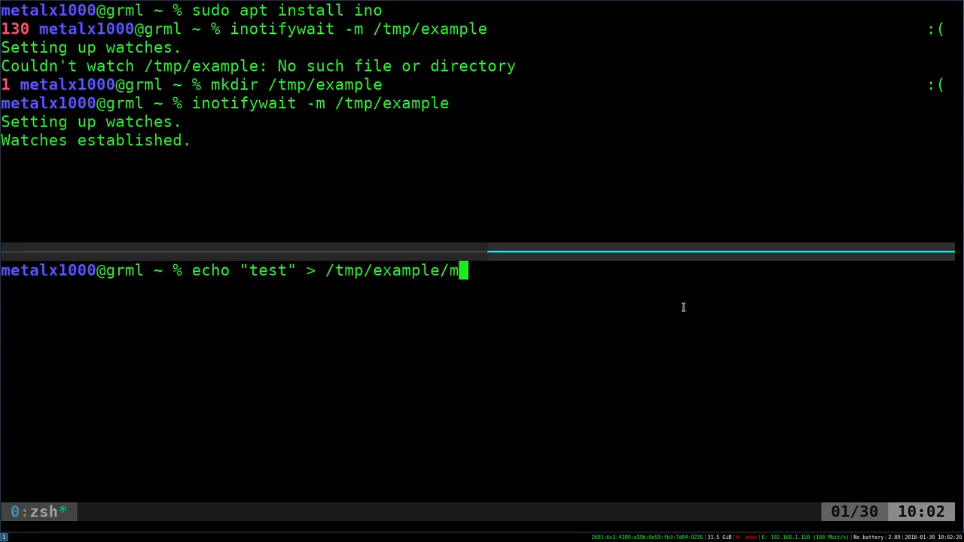
{"action": "type", "text": "yfile"}
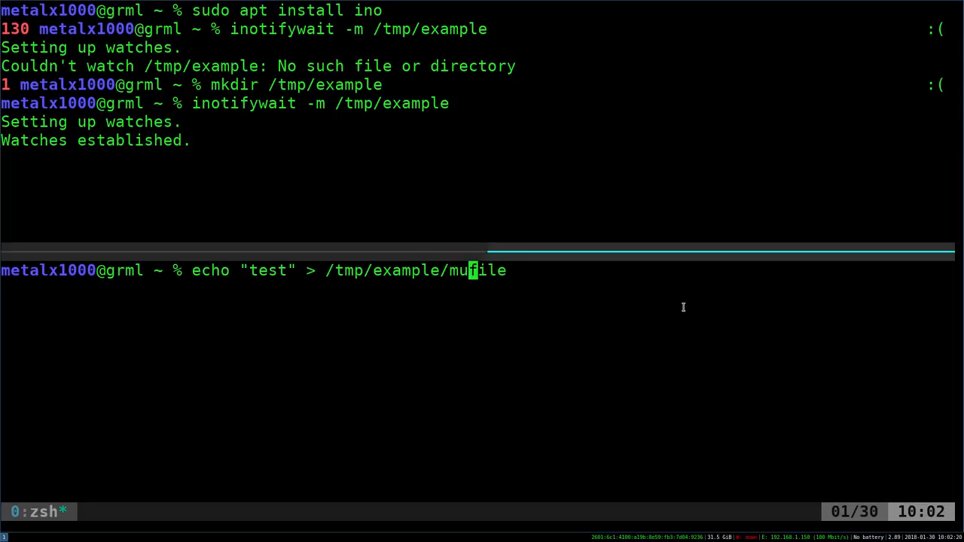
{"action": "key", "text": "Return"}
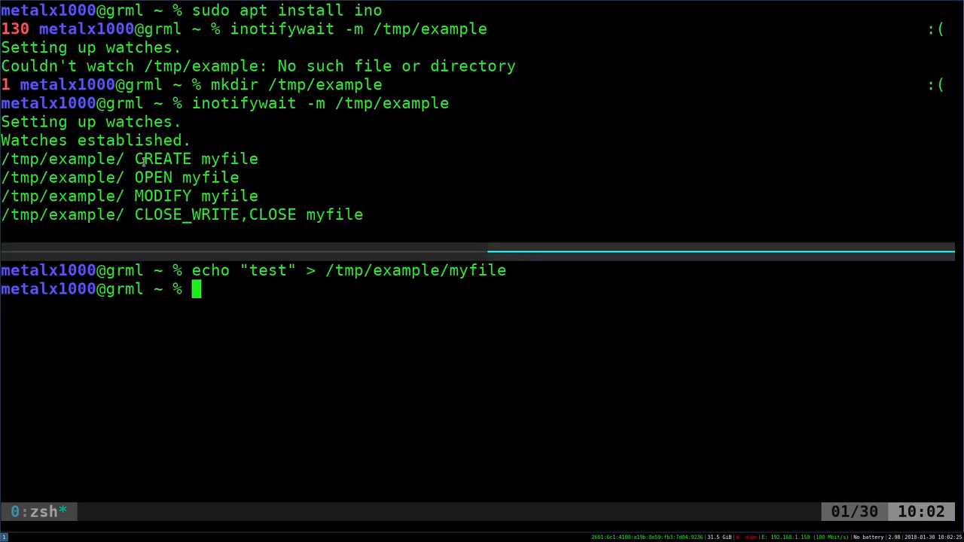
{"action": "double_click", "coordinate": [163, 160]}
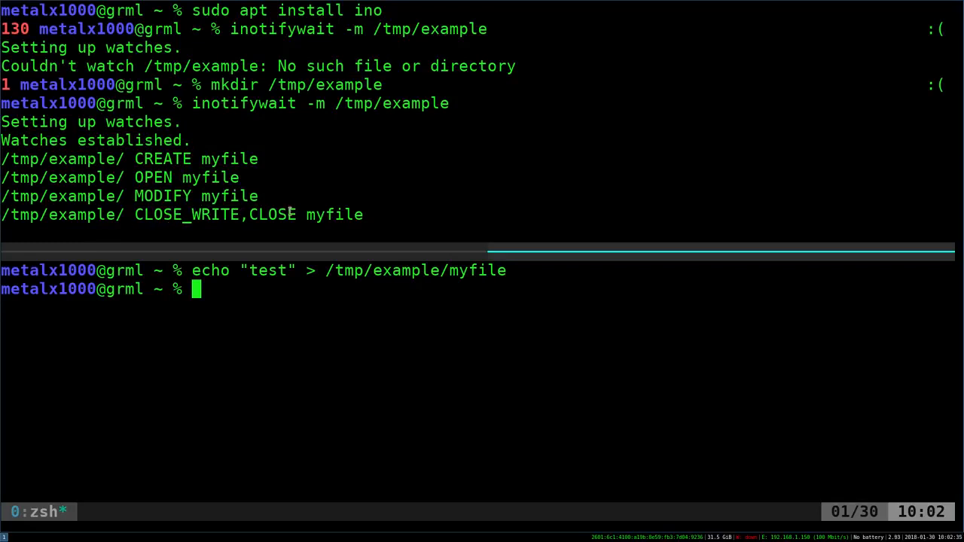
{"action": "mouse_move", "coordinate": [400, 196]}
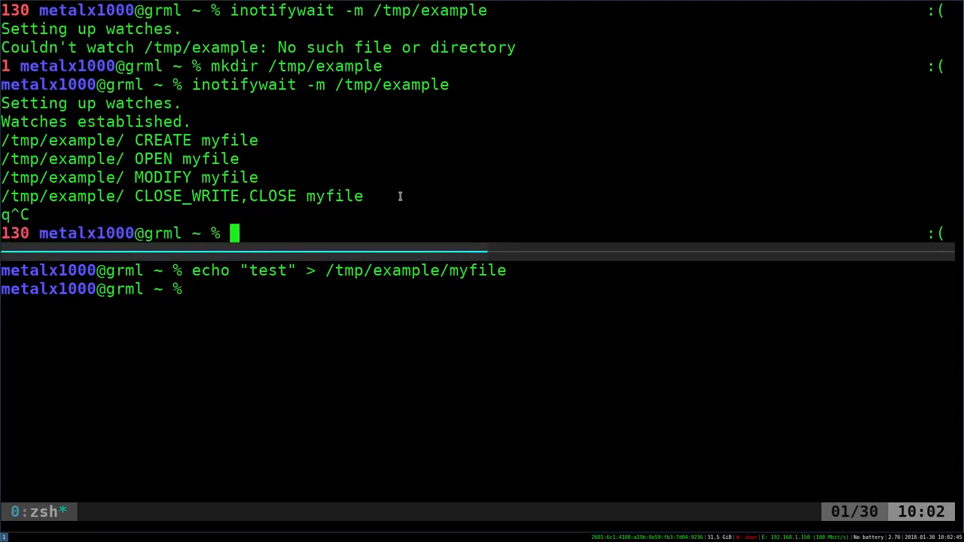
Watch /tmp/example/myfile directly with inotifywait -m
{"action": "type", "text": "inotifywait -m /tmp/example"}
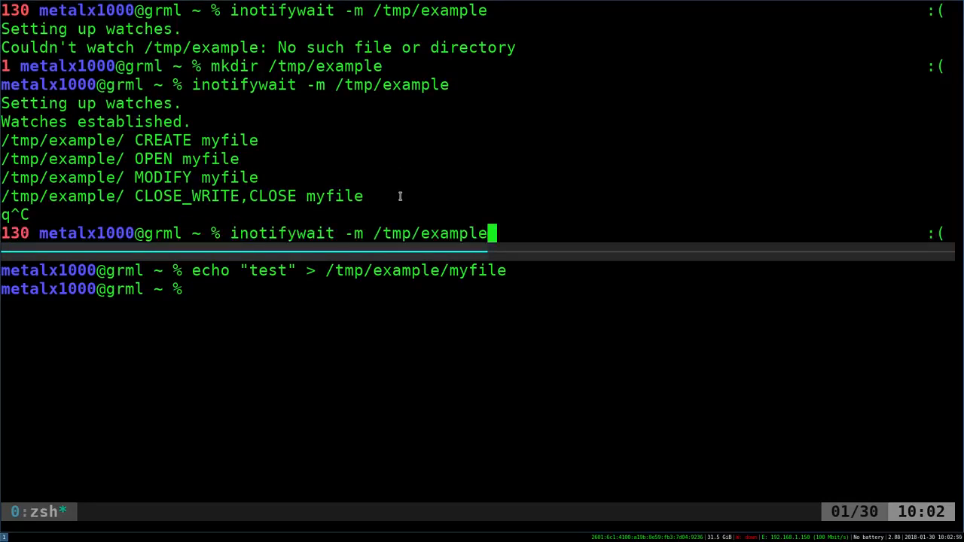
{"action": "type", "text": "/my"}
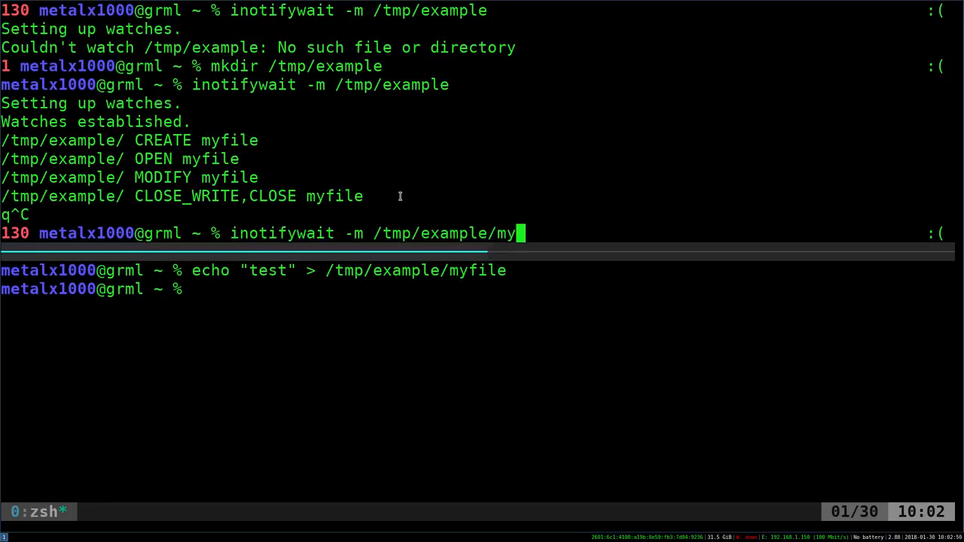
{"action": "type", "text": "file"}
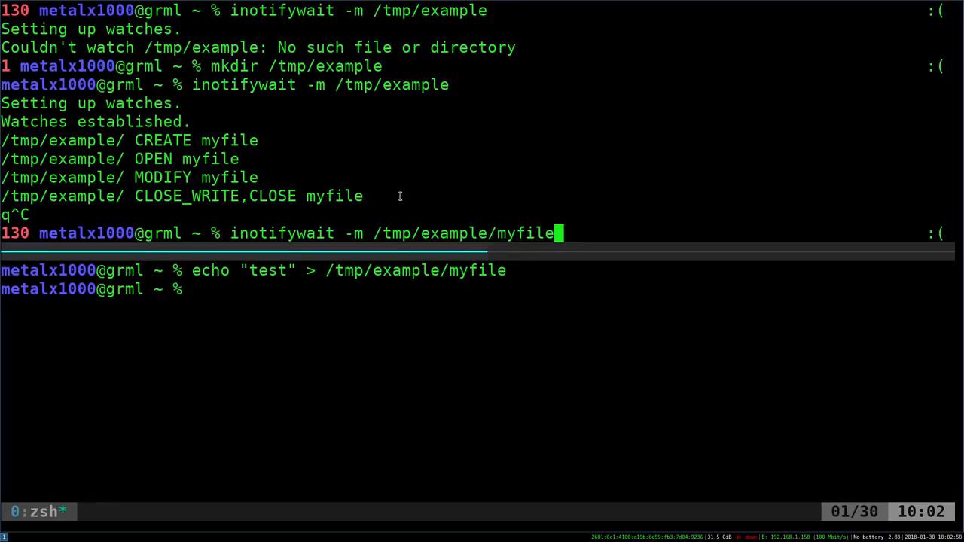
{"action": "key", "text": "Return"}
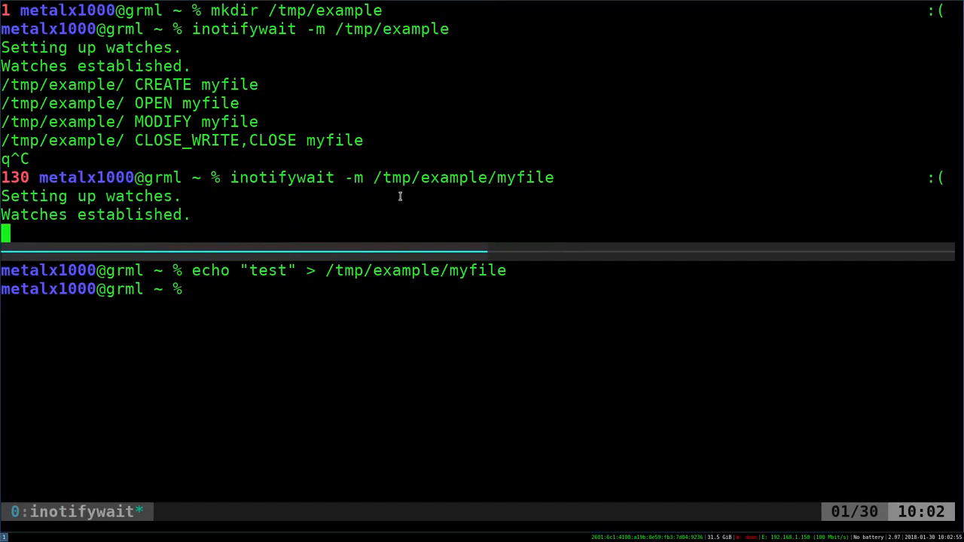
Overwrite then append test to myfile, then append test to myfile2
{"action": "type", "text": "echo \"test\" > /tmp/example/myfile"}
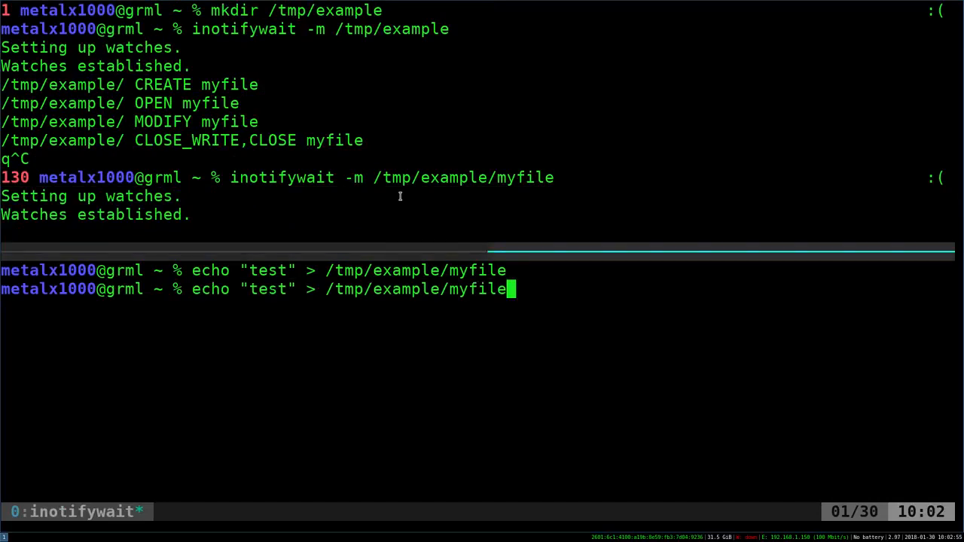
{"action": "key", "text": "Return"}
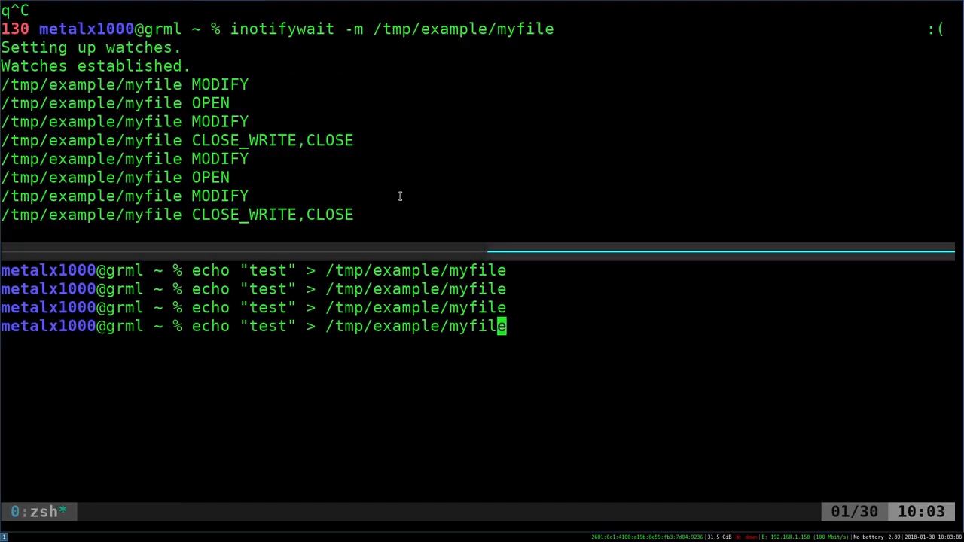
{"action": "type", "text": ">"}
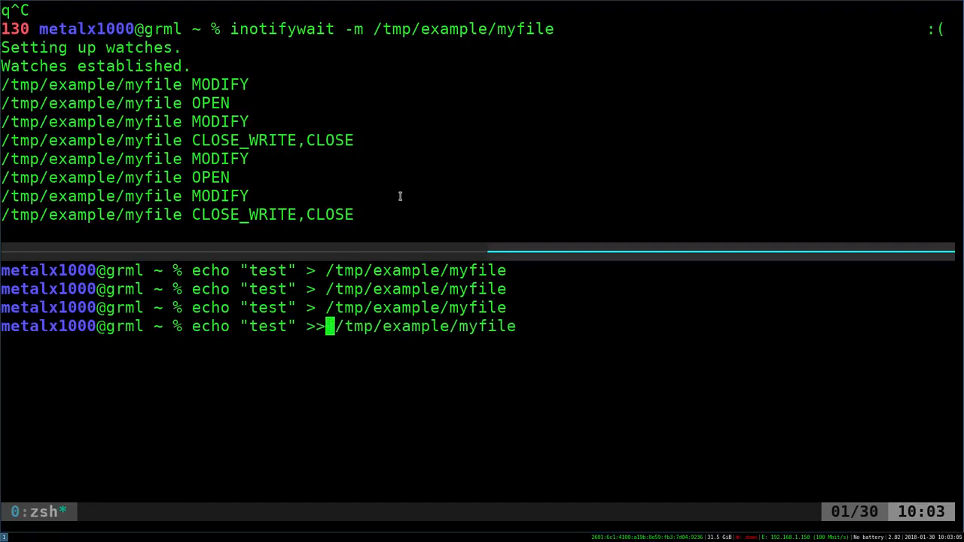
{"action": "key", "text": "Return"}
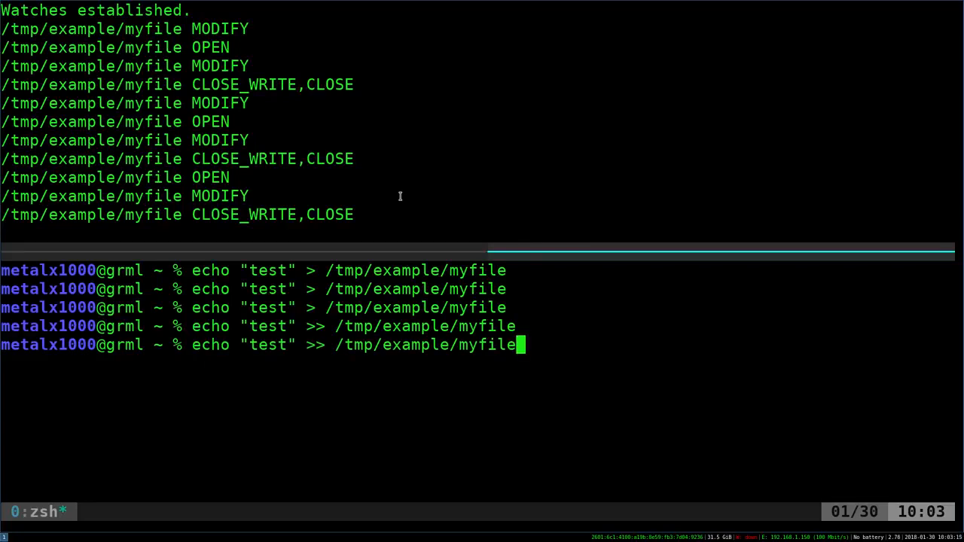
{"action": "type", "text": "2"}
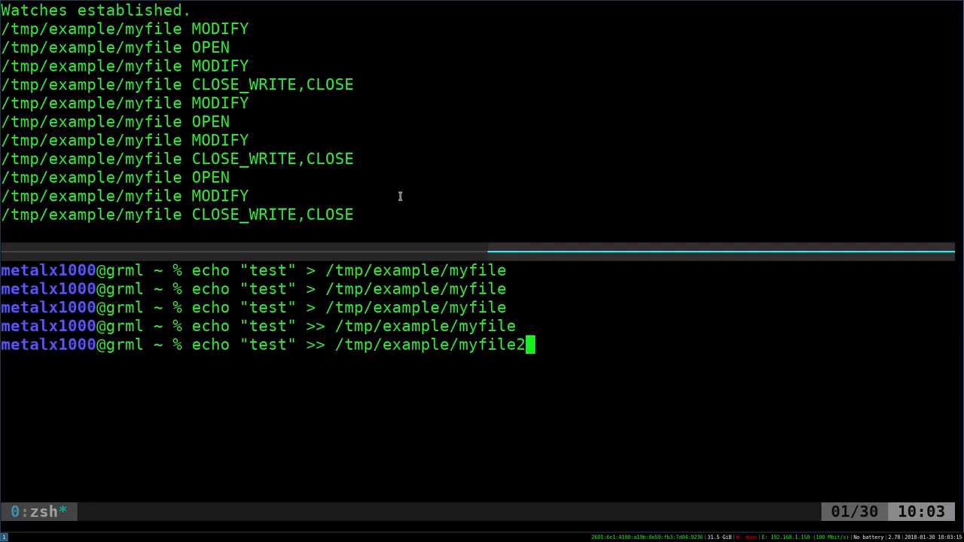
{"action": "key", "text": "Return"}
{"action": "type", "text": "echo \"test\" > /tmp/example/myfile"}
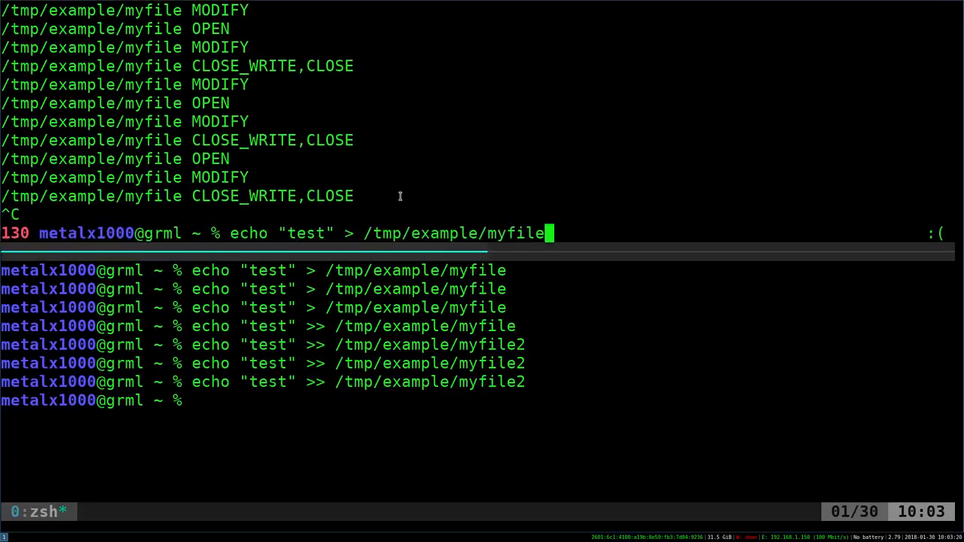
Watch the whole /tmp/example directory and append test to myfile2 and myfile to log both
{"action": "type", "text": "inotifywait -m /tmp/example"}
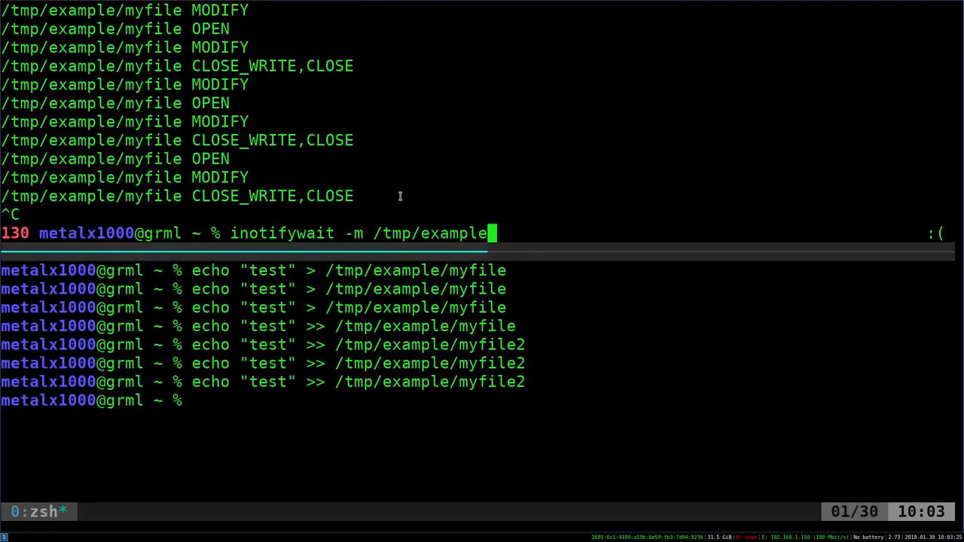
{"action": "key", "text": "Return"}
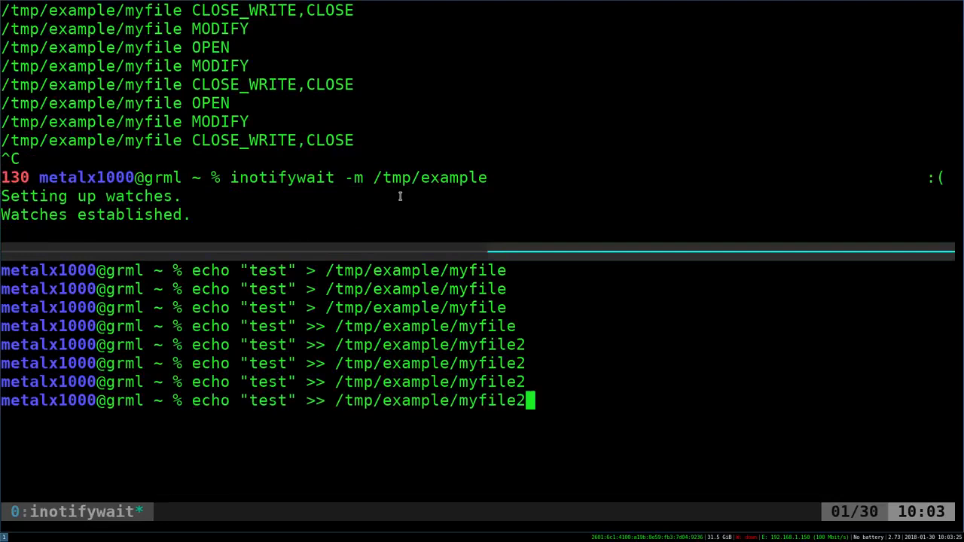
{"action": "key", "text": "Return"}
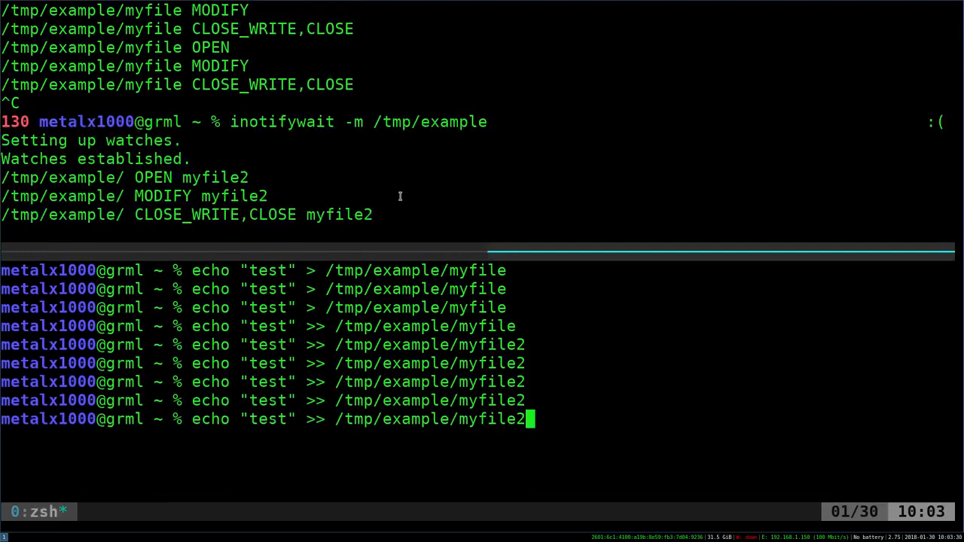
{"action": "key", "text": "Return"}
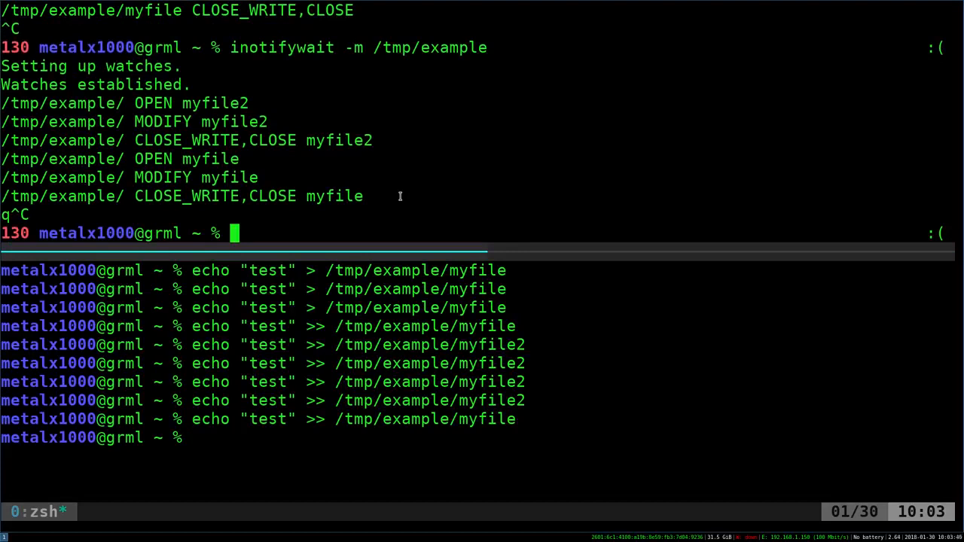
{"action": "mouse_move", "coordinate": [120, 144]}
{"action": "type", "text": "vi"}
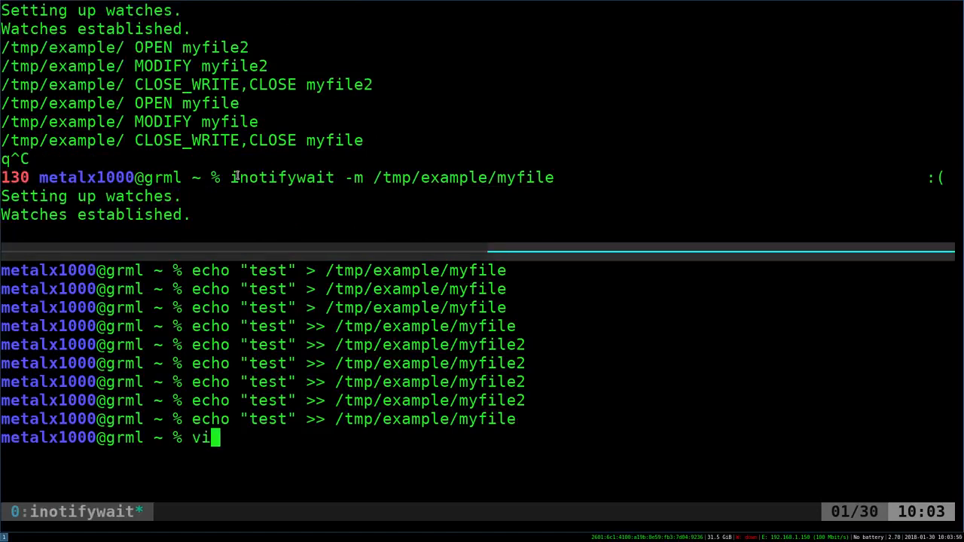
Edit /tmp/example/myfile in vim while the watcher logs open, access, modify, attrib and close events
{"action": "type", "text": "m"}
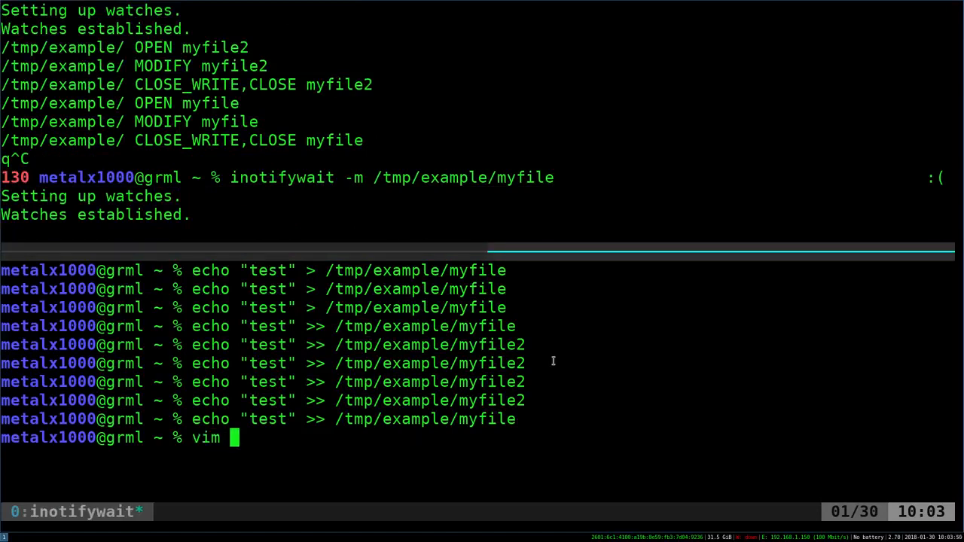
{"action": "key", "text": "Return"}
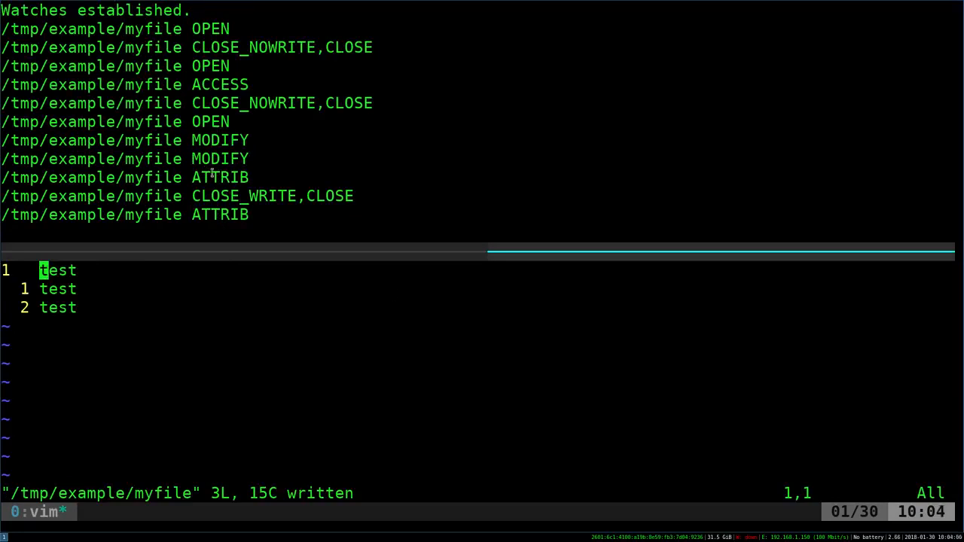
{"action": "mouse_move", "coordinate": [243, 294]}
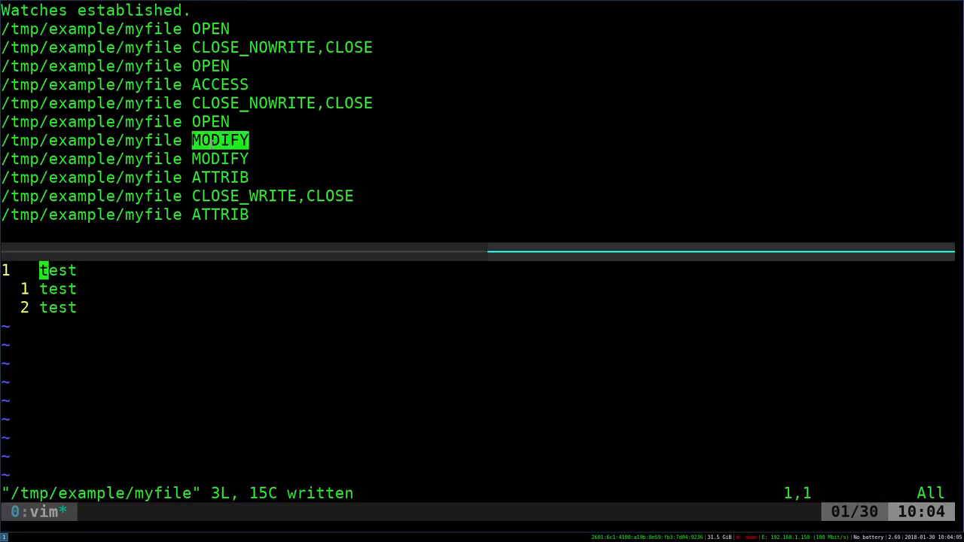
{"action": "mouse_move", "coordinate": [274, 314]}
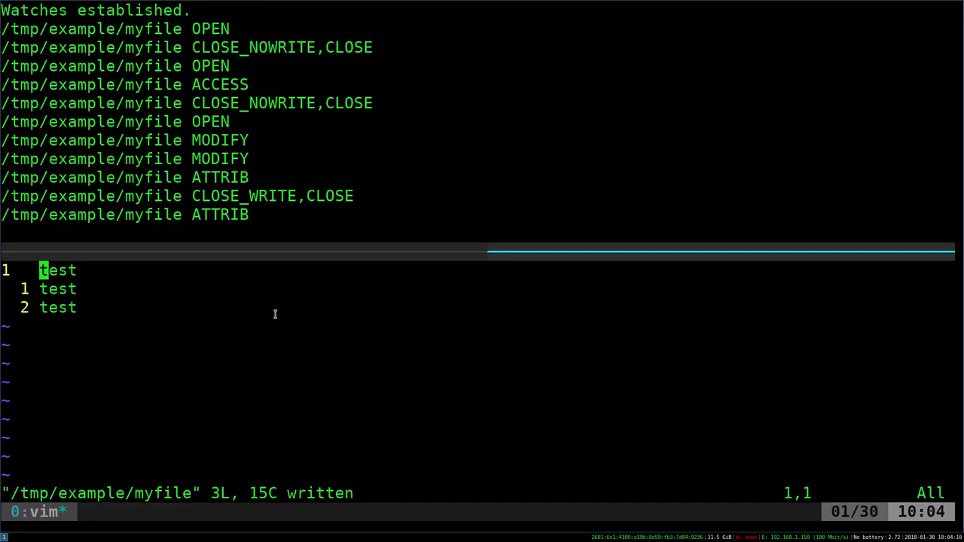
Stop the watcher and run inotifywait -m -q -e modify on myfile for quiet modify-only events
{"action": "key", "text": "ctrl+c"}
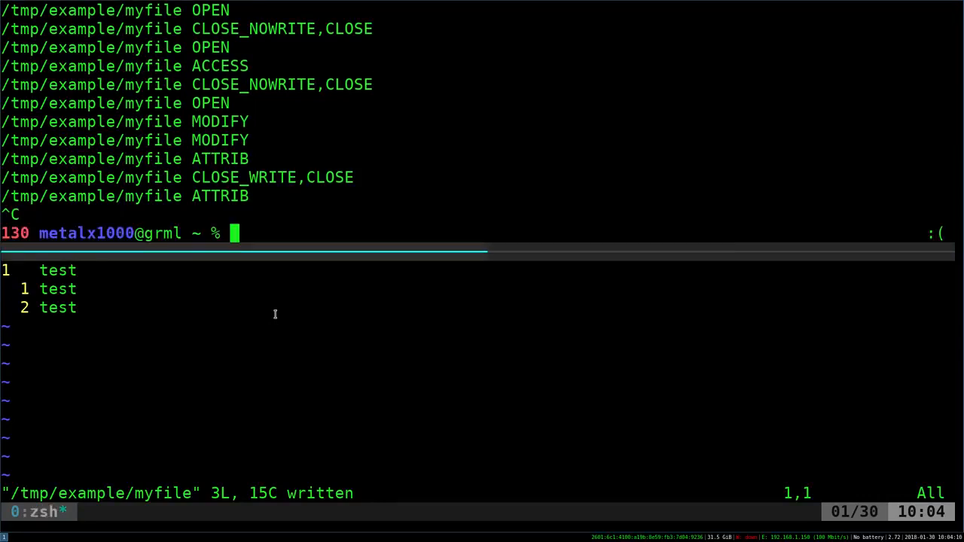
{"action": "type", "text": "inotifywait -m /tmp/example/myfile"}
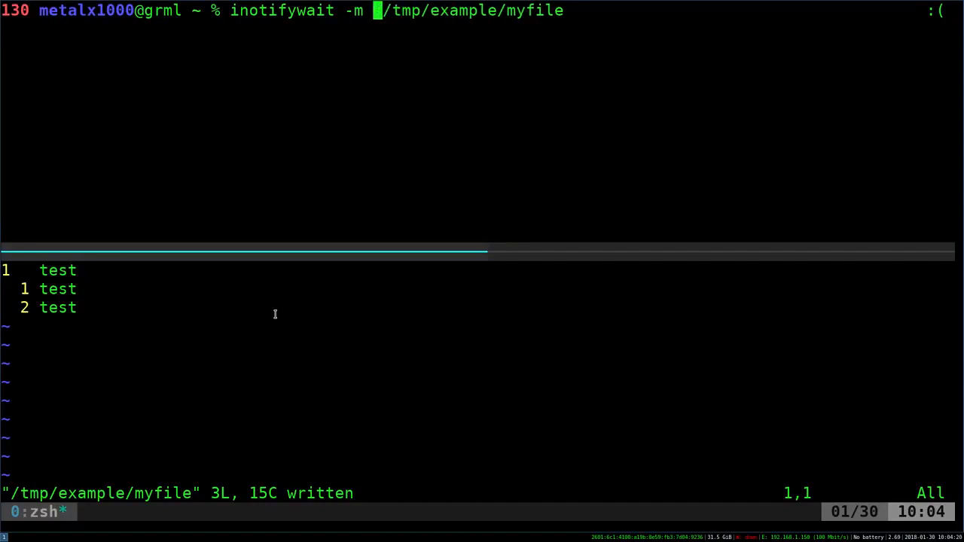
{"action": "type", "text": "-q -e"}
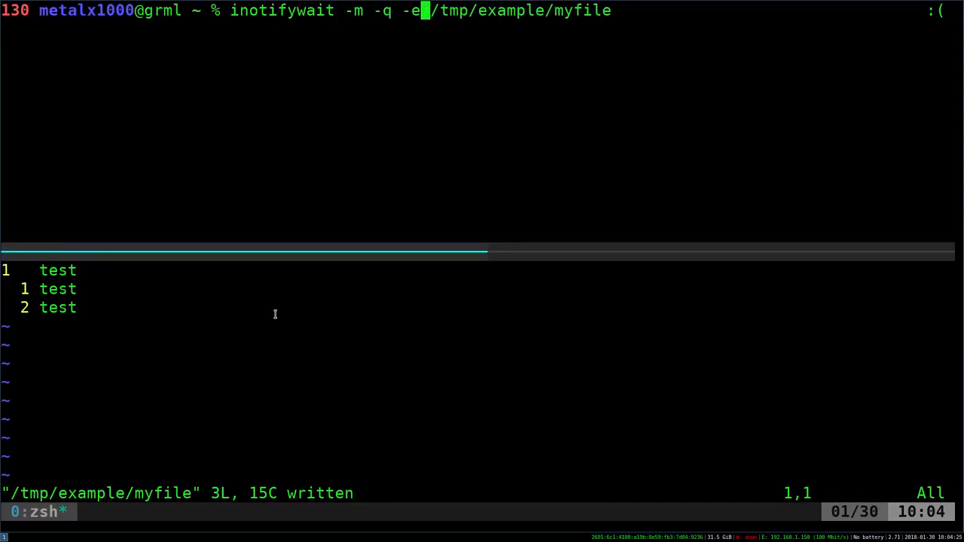
{"action": "type", "text": "mod"}
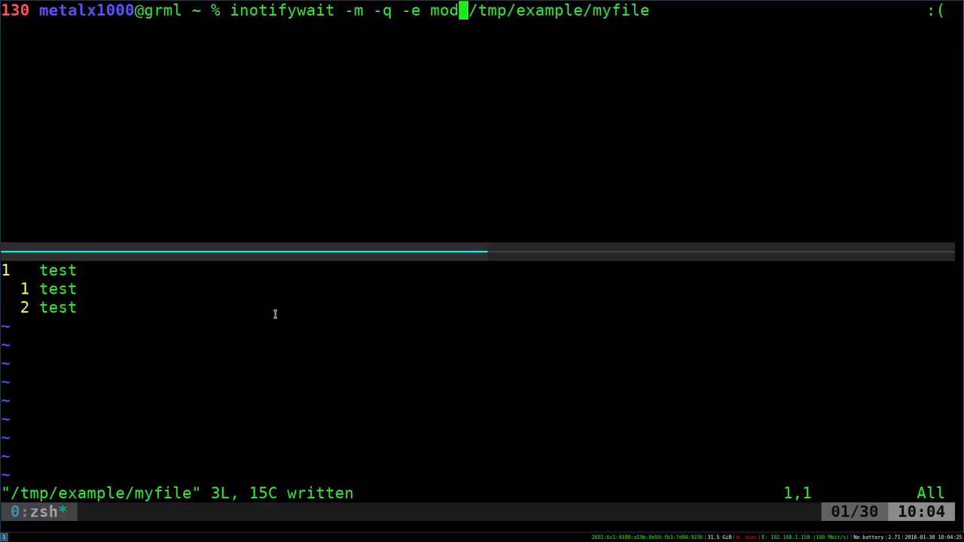
{"action": "type", "text": "e"}
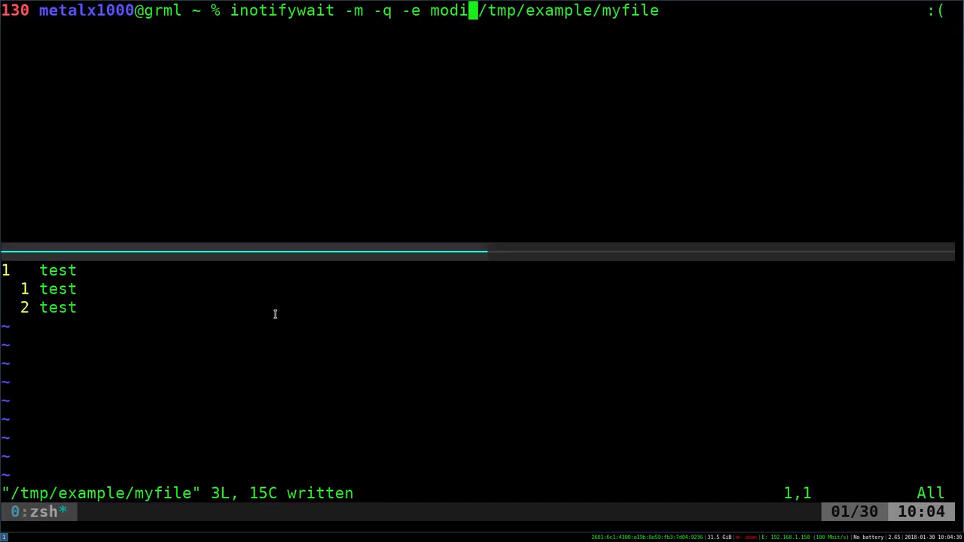
{"action": "type", "text": "fy"}
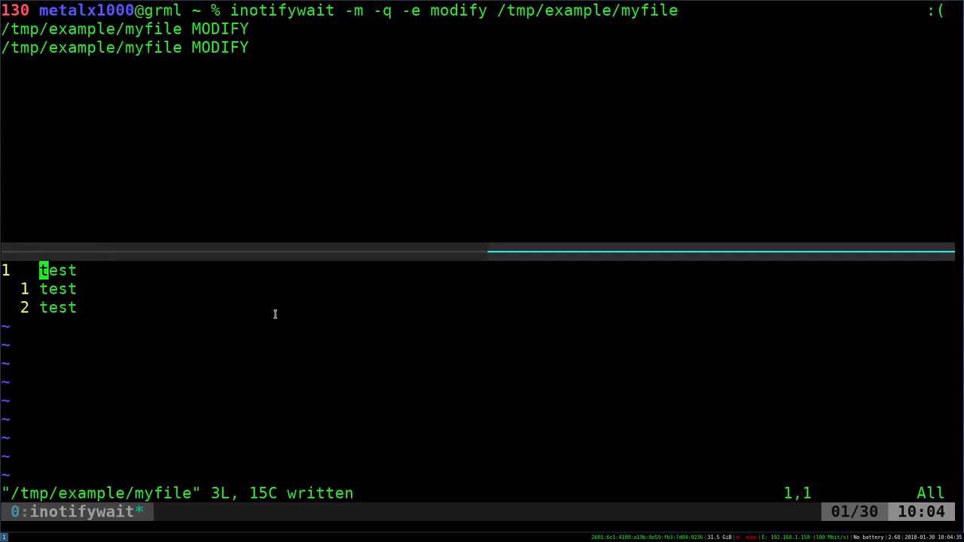
Quit vim with :q!, append test to myfile again, and clear the shell pane with Ctrl+L
{"action": "type", "text": ":q!"}
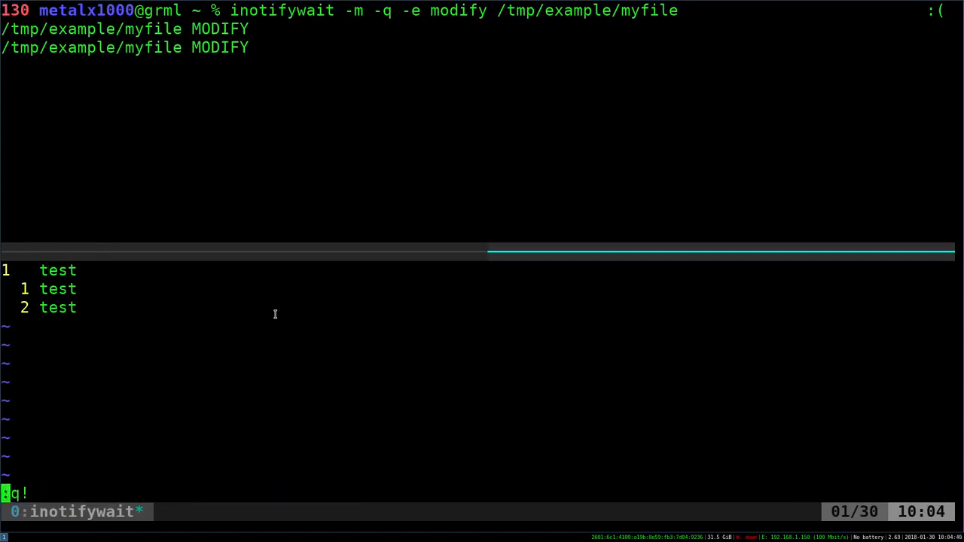
{"action": "key", "text": "Return"}
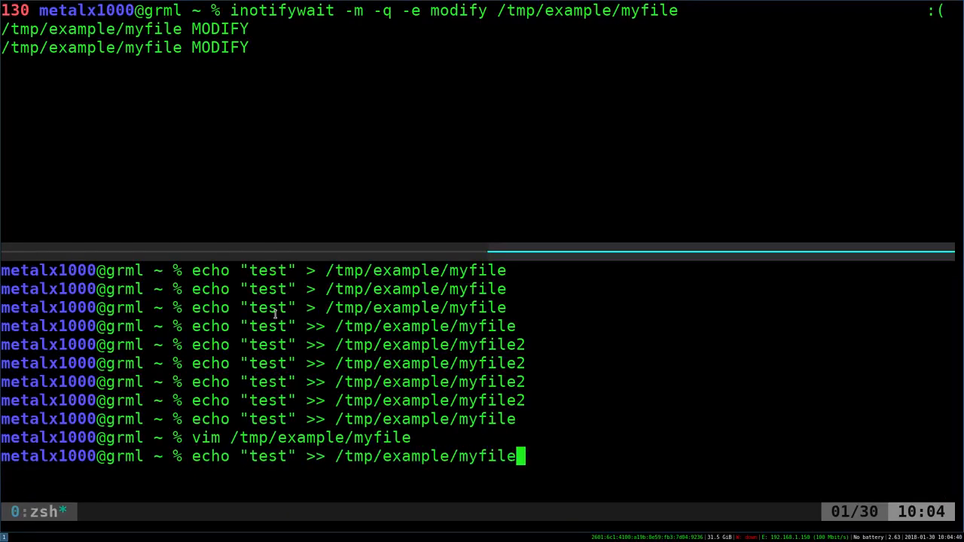
{"action": "key", "text": "Return"}
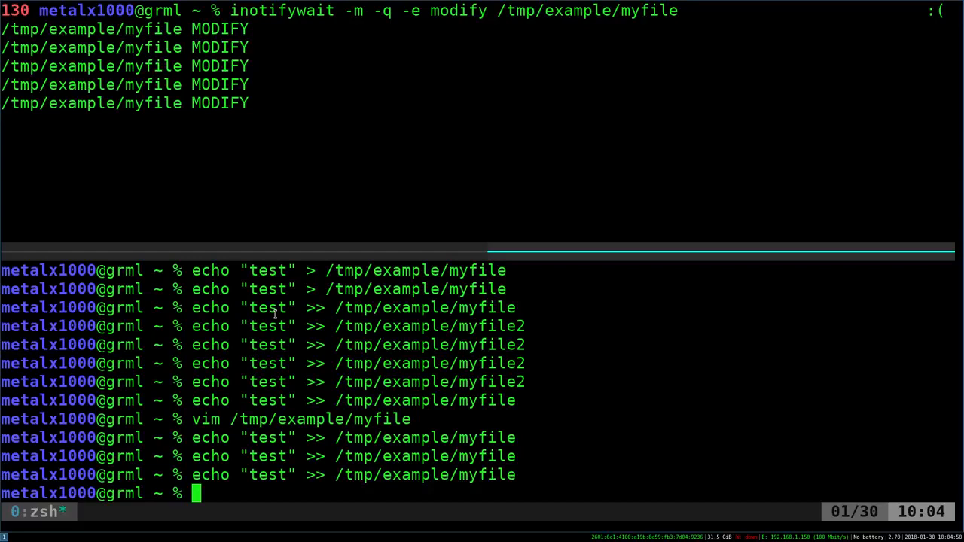
{"action": "key", "text": "ctrl+l"}
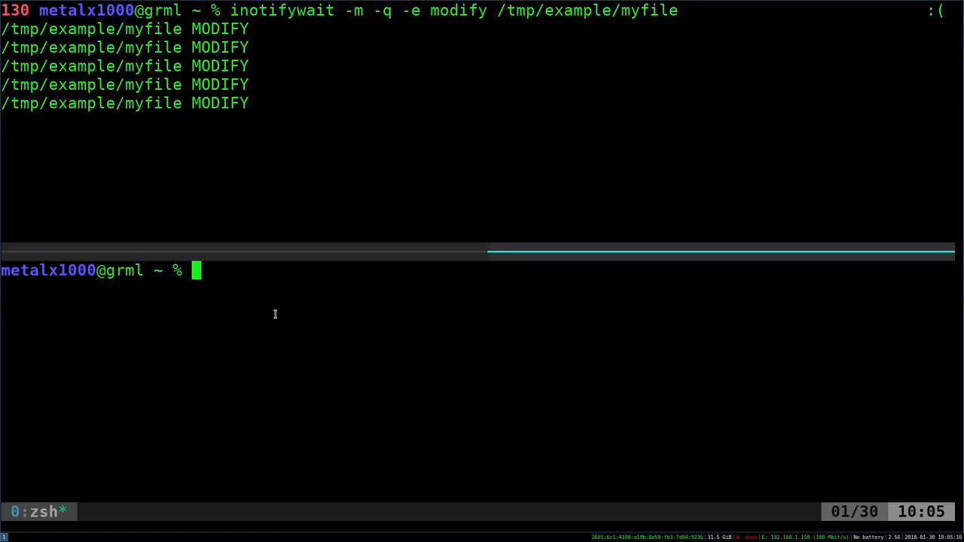
Broadcast test to both panes with wall
{"action": "type", "text": "wall test"}
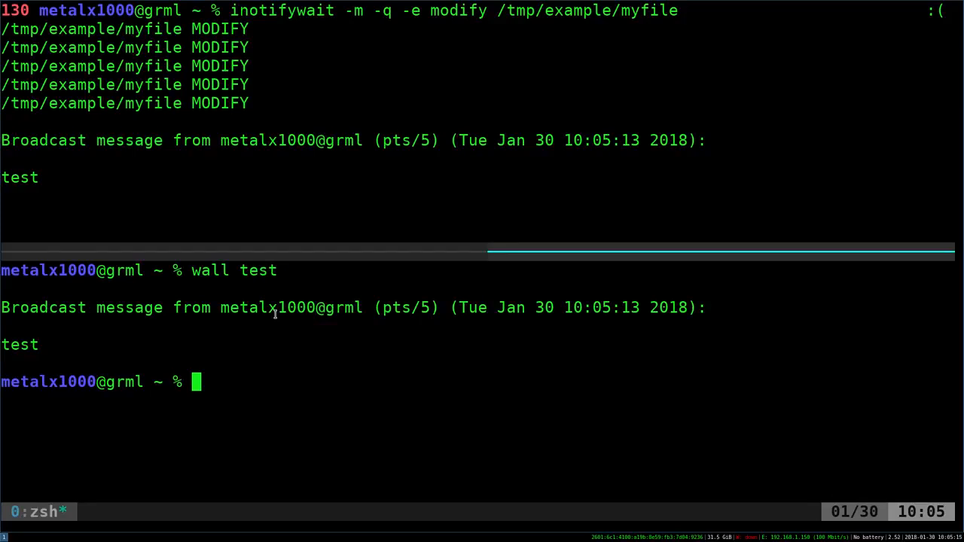
{"action": "double_click", "coordinate": [290, 308]}
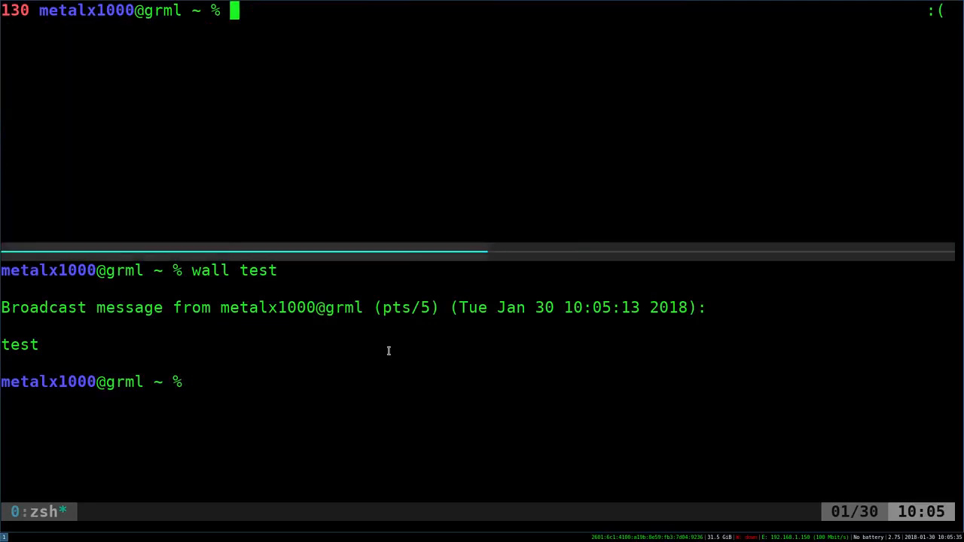
Pipe the quiet modify watcher on myfile into while read l;do wall "$l";done to broadcast each event
{"action": "type", "text": "inotifywait -m -q -e modify /tmp/example/myfile"}
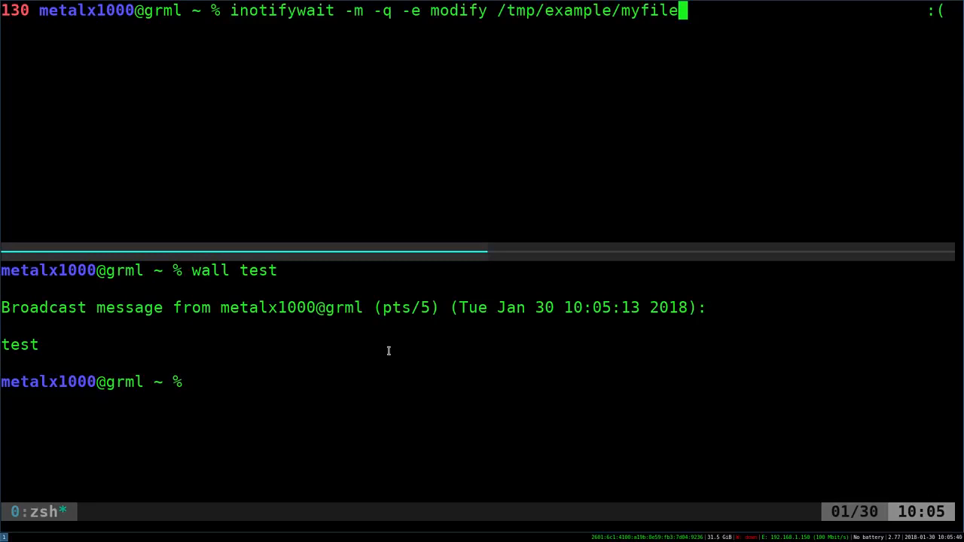
{"action": "mouse_move", "coordinate": [542, 72]}
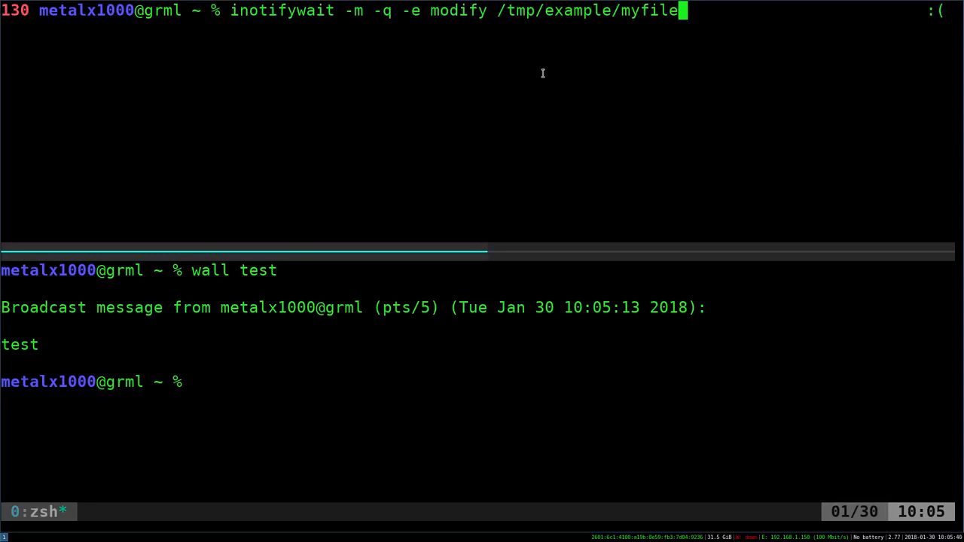
{"action": "type", "text": "|while"}
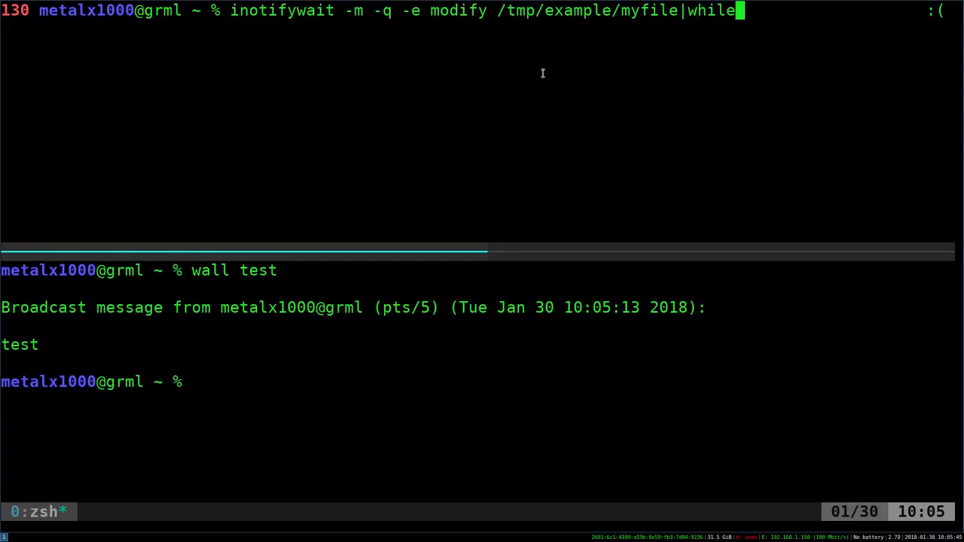
{"action": "type", "text": "read"}
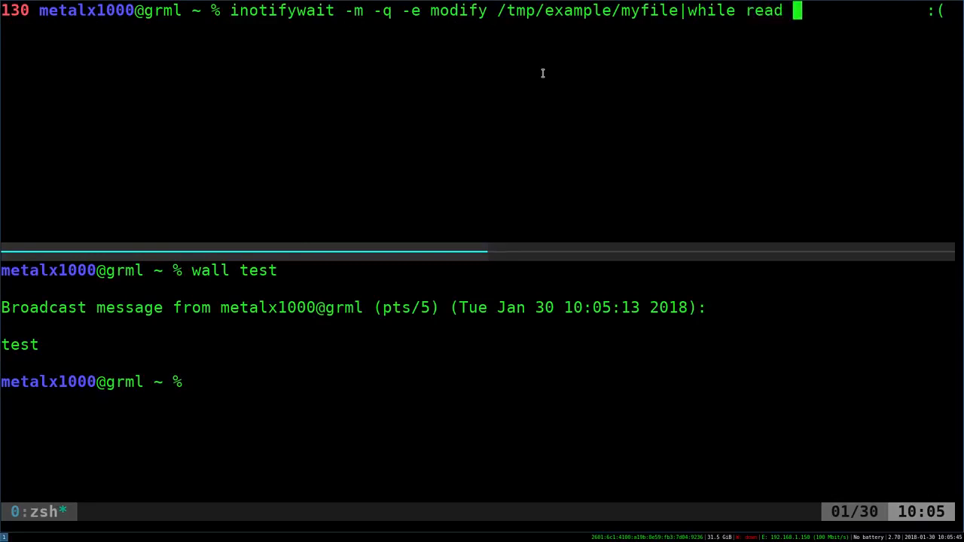
{"action": "type", "text": "l;do"}
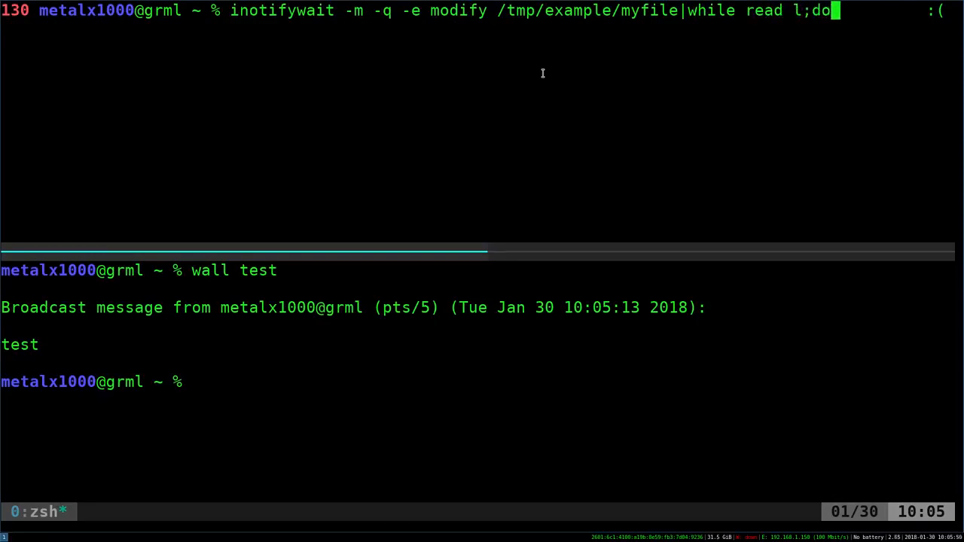
{"action": "type", "text": "wall \"$l"}
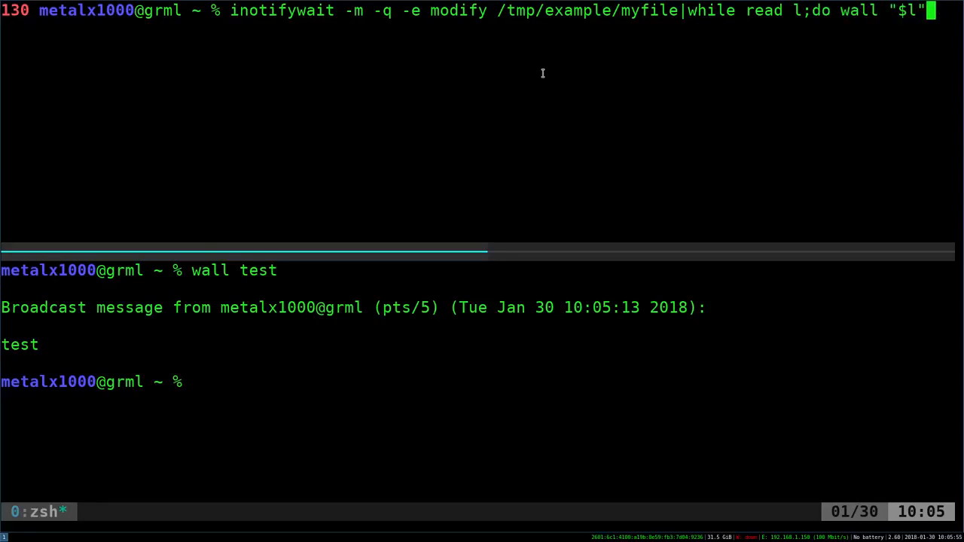
{"action": "type", "text": ";done"}
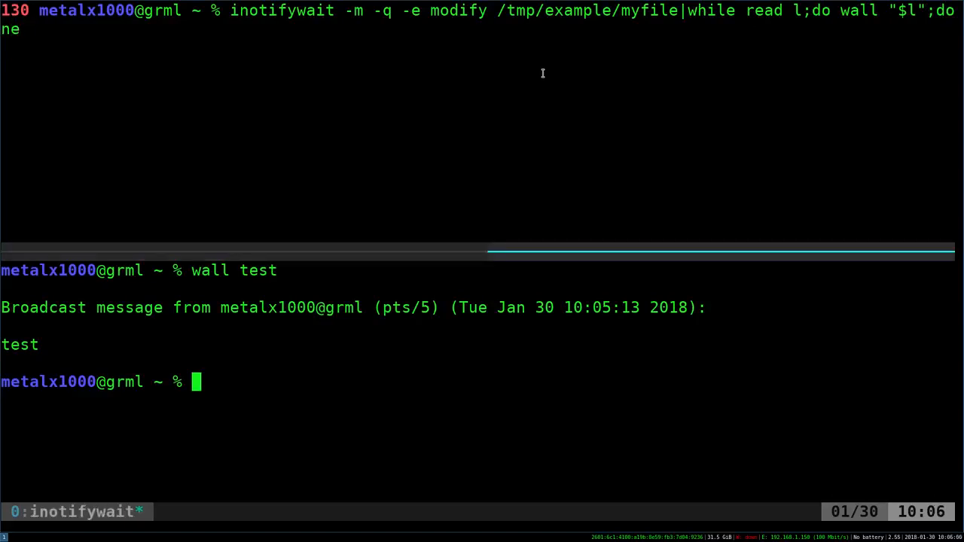
{"action": "type", "text": "wall test"}
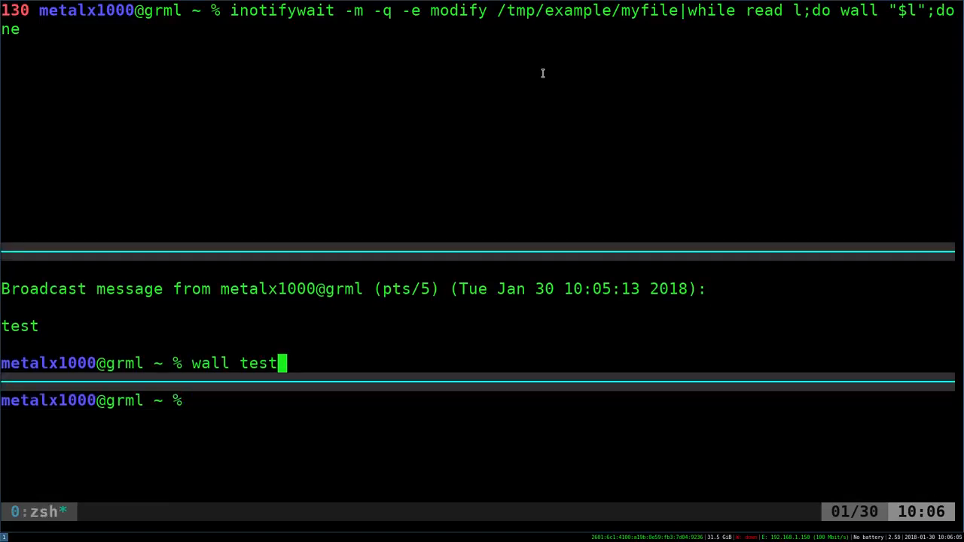
Append "test" to /tmp/example/myfile so the MODIFY broadcast reaches all panes, then select its path
{"action": "type", "text": "echo \"test\" >> /tmp/example/myfile"}
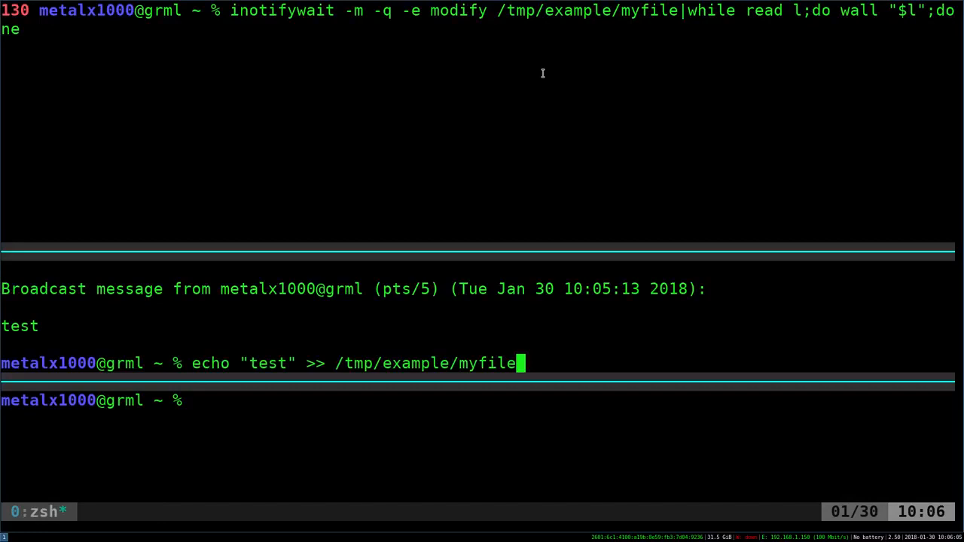
{"action": "key", "text": "Return"}
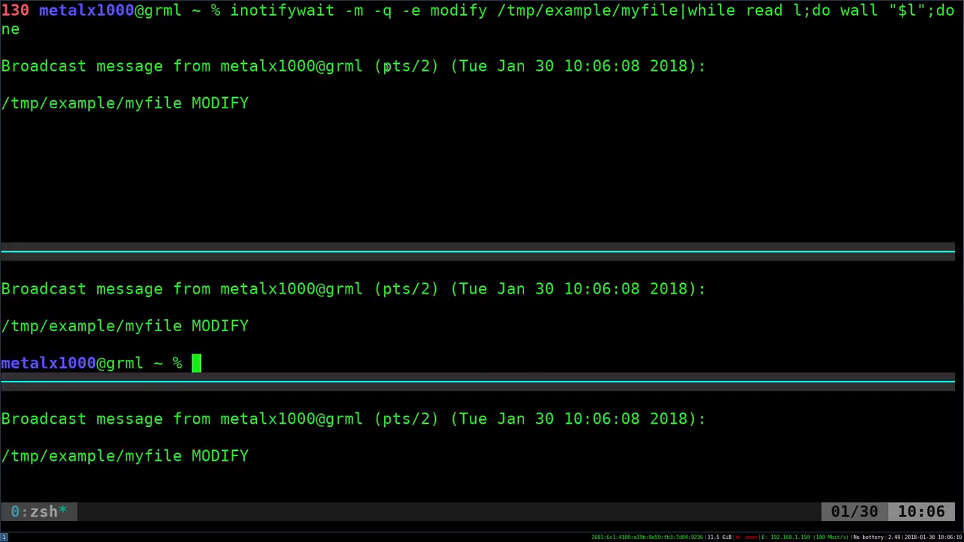
{"action": "double_click", "coordinate": [90, 325]}
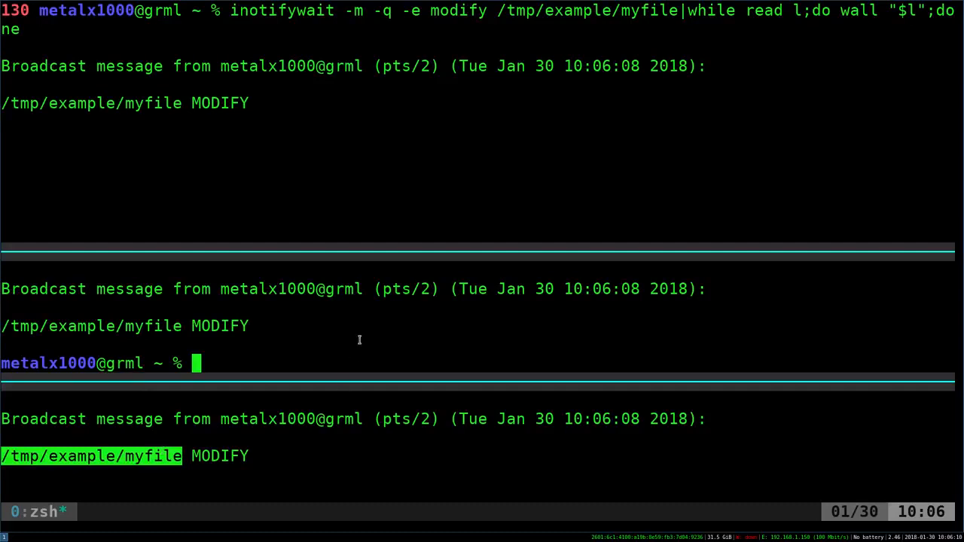
{"action": "mouse_move", "coordinate": [830, 153]}
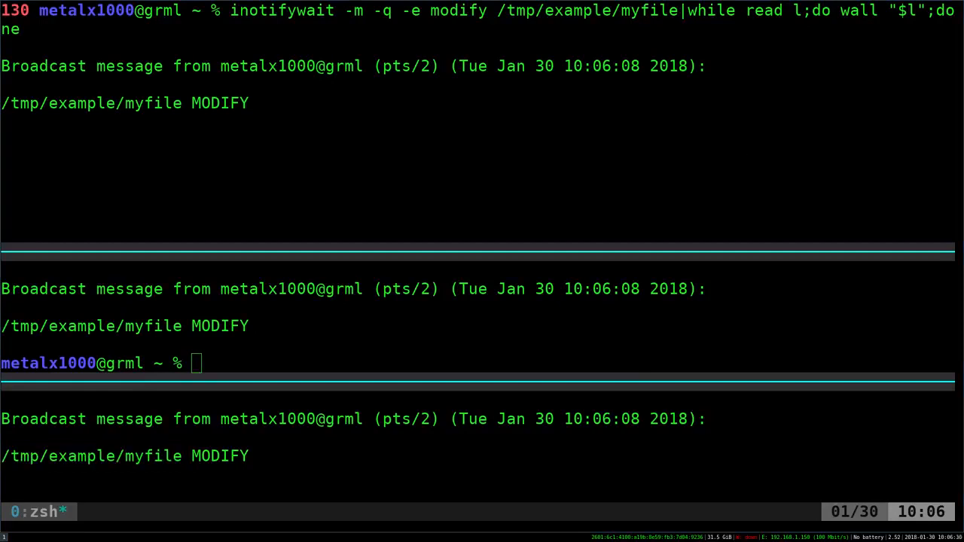
{"action": "mouse_move", "coordinate": [739, 323]}
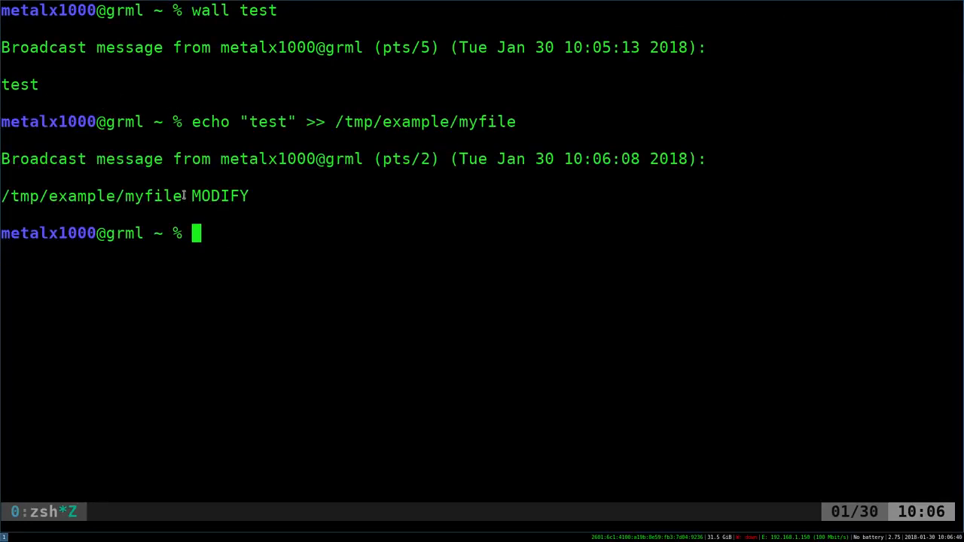
{"action": "mouse_move", "coordinate": [338, 197]}
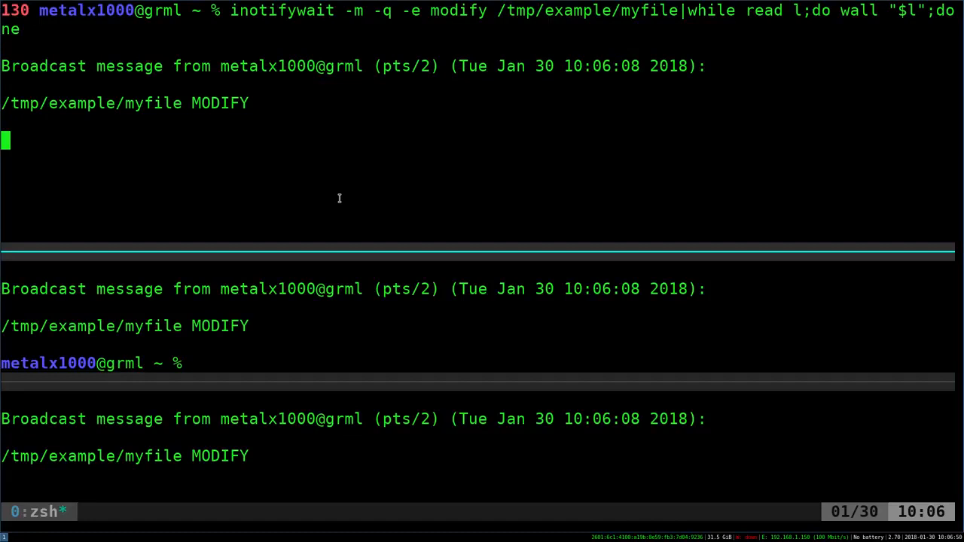
Stop the watcher and rerun it as a while loop that walls "file Modified" on each change
{"action": "key", "text": "ctrl+c"}
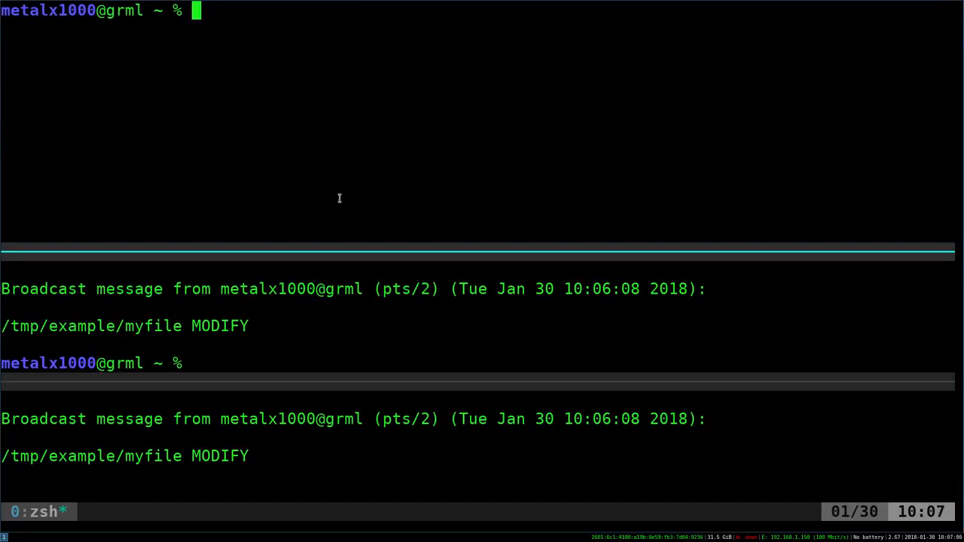
{"action": "type", "text": "inotifywait -m -q -e modify /tmp/example/myfile|while read l;do wall \"$l\";done"}
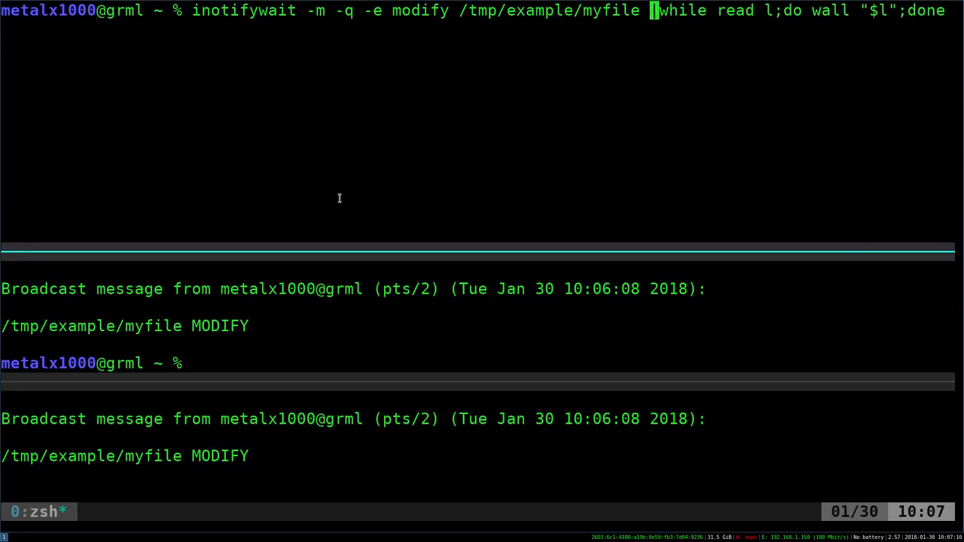
{"action": "type", "text": ">"}
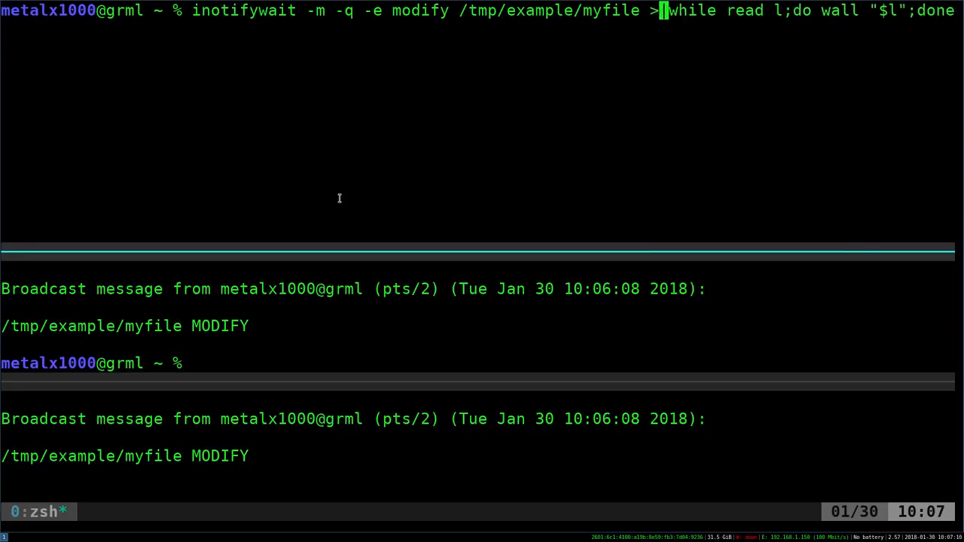
{"action": "type", "text": "/dev/null"}
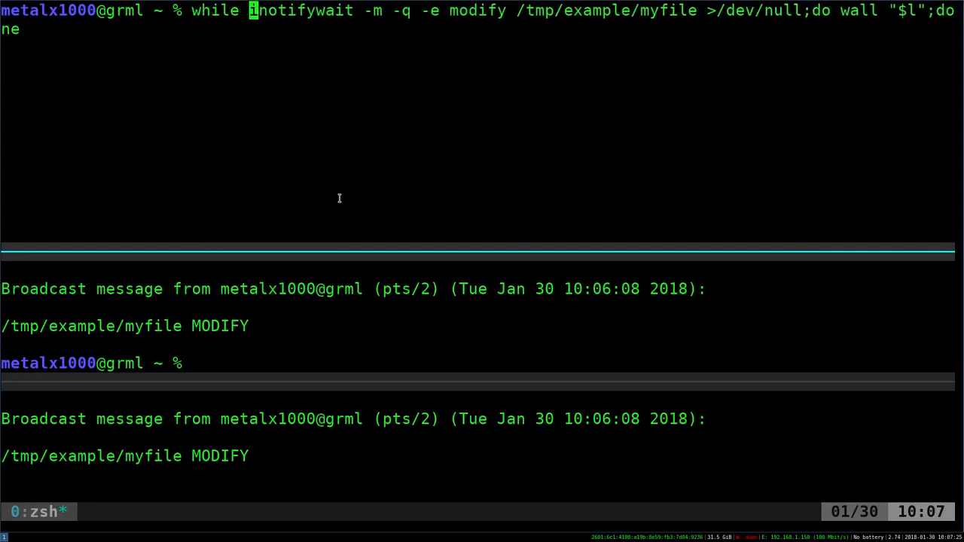
{"action": "mouse_move", "coordinate": [363, 30]}
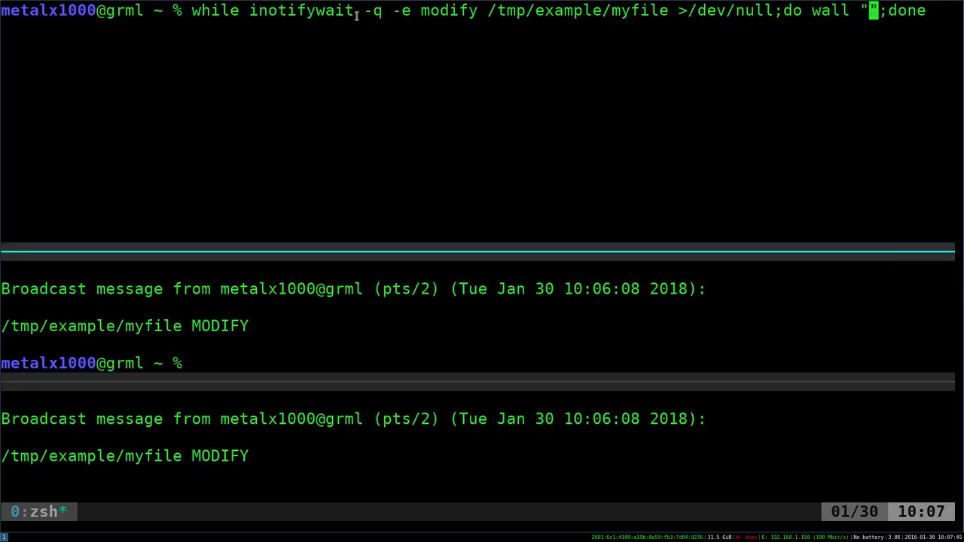
{"action": "type", "text": "file Modif"}
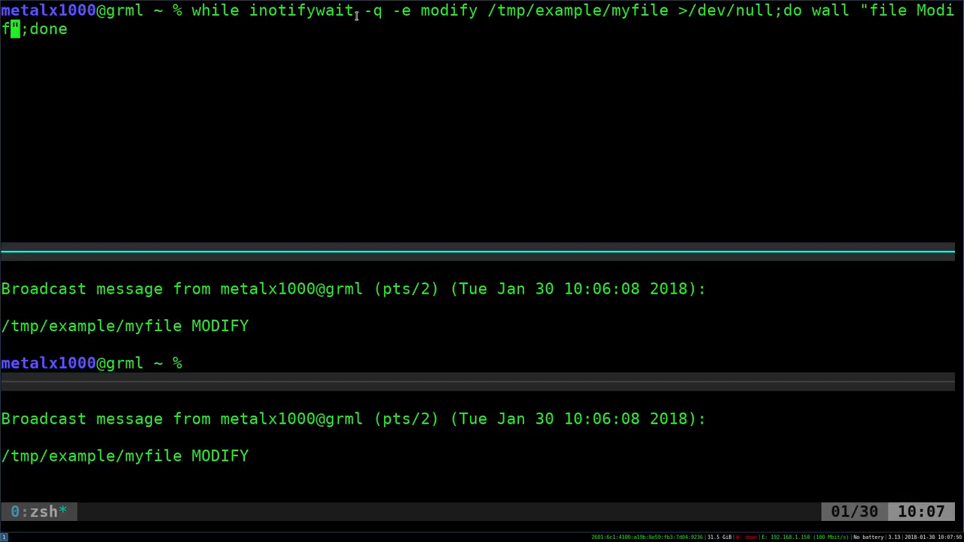
{"action": "type", "text": "ied"}
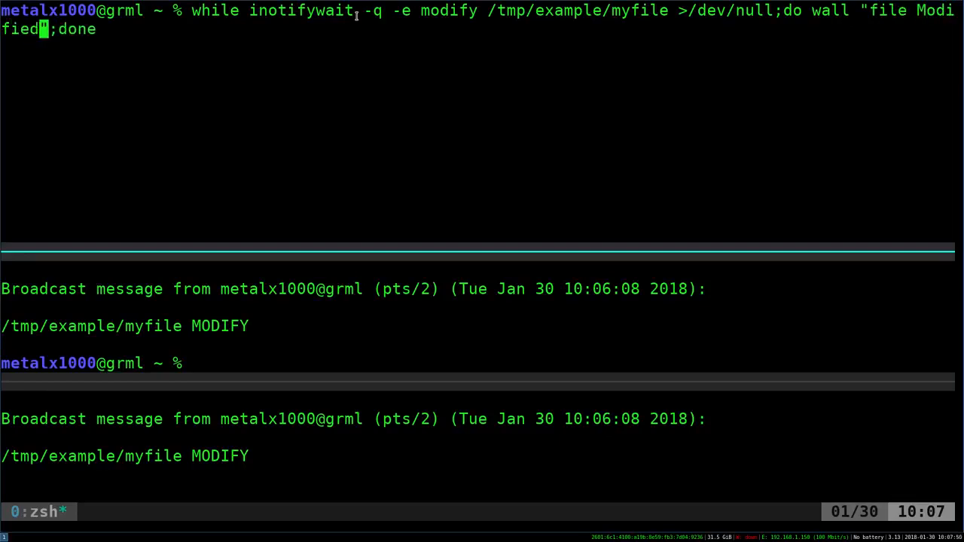
{"action": "key", "text": "Return"}
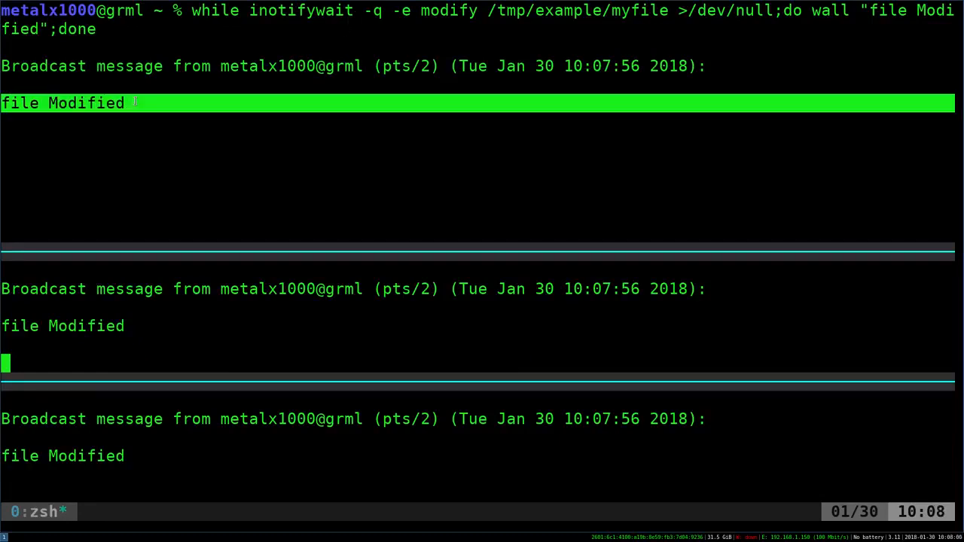
{"action": "mouse_move", "coordinate": [292, 183]}
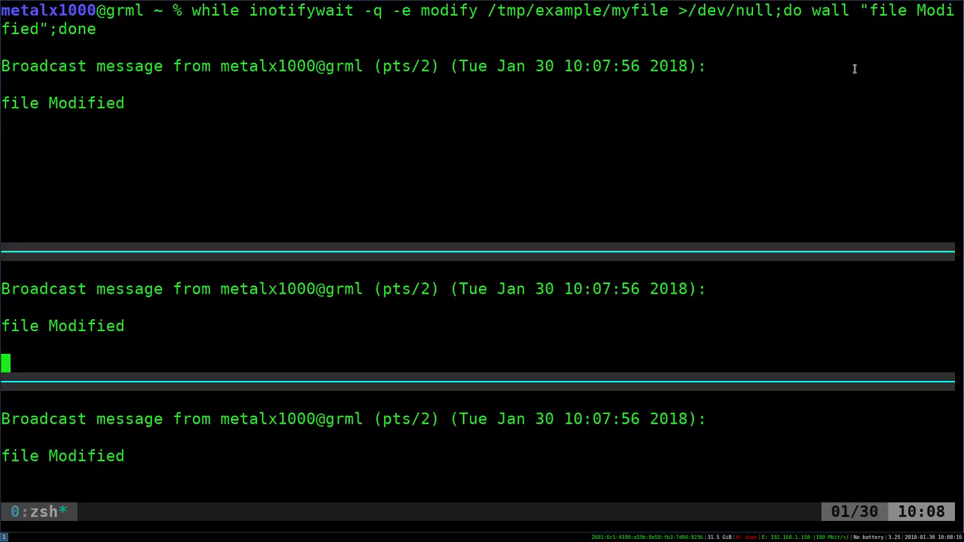
{"action": "mouse_move", "coordinate": [825, 186]}
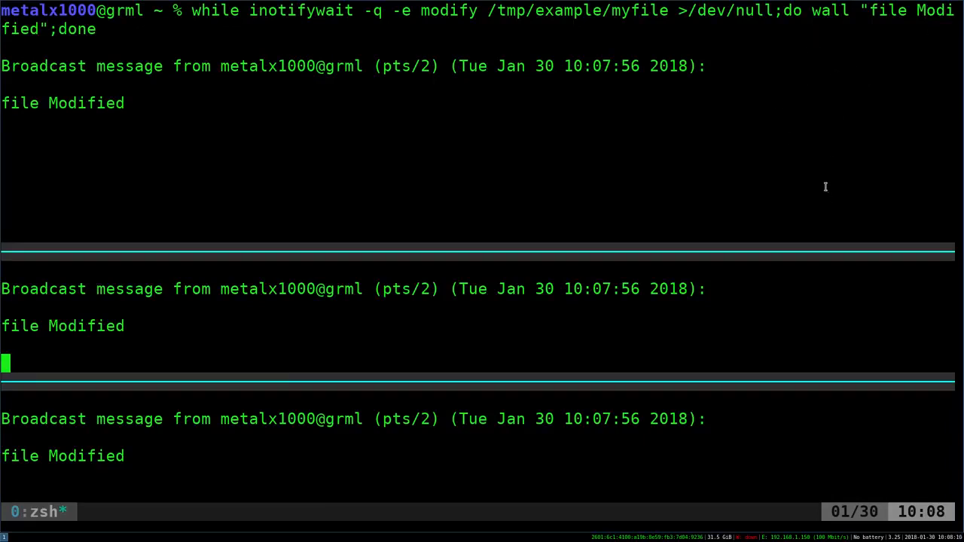
{"action": "mouse_move", "coordinate": [247, 18]}
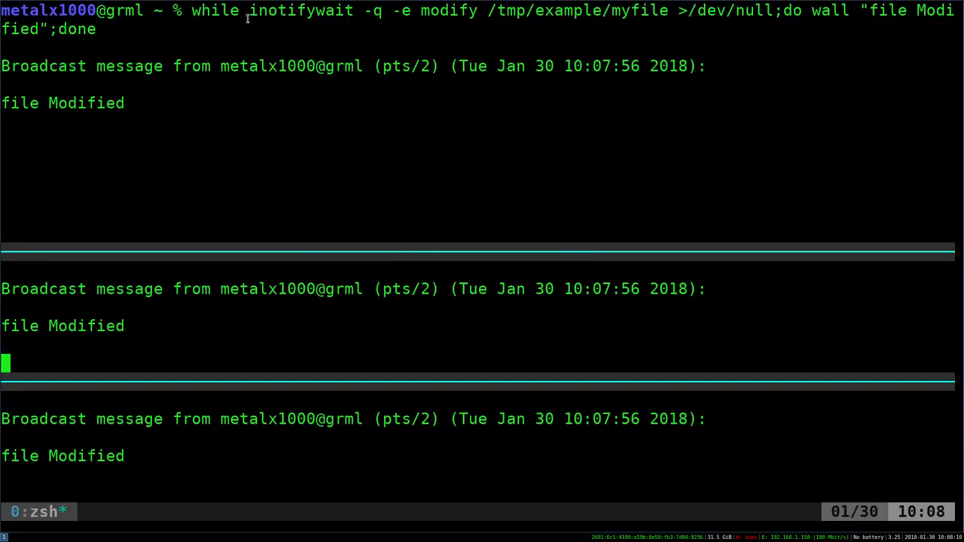
{"action": "mouse_move", "coordinate": [537, 204]}
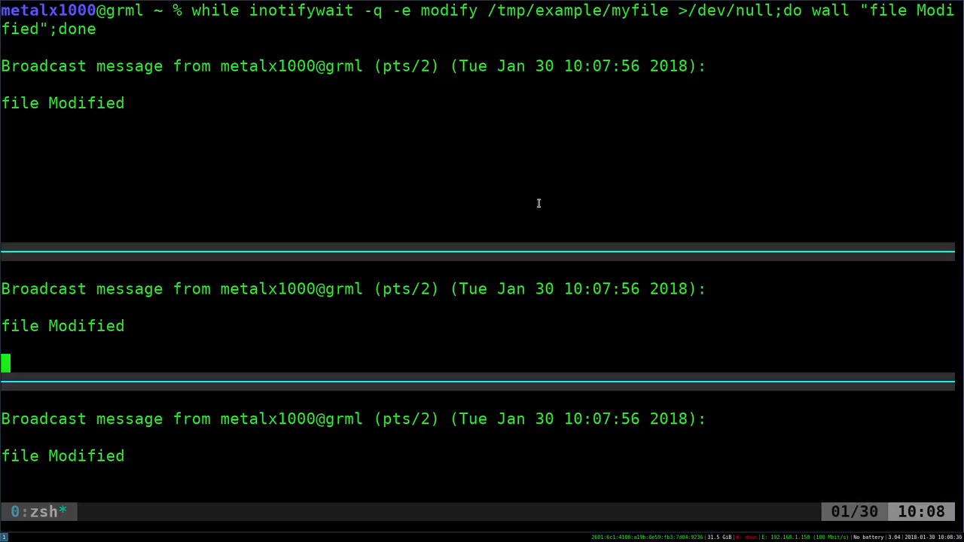
Cancel the stray q input in the middle pane, returning to a zsh prompt with status 130
{"action": "type", "text": "q"}
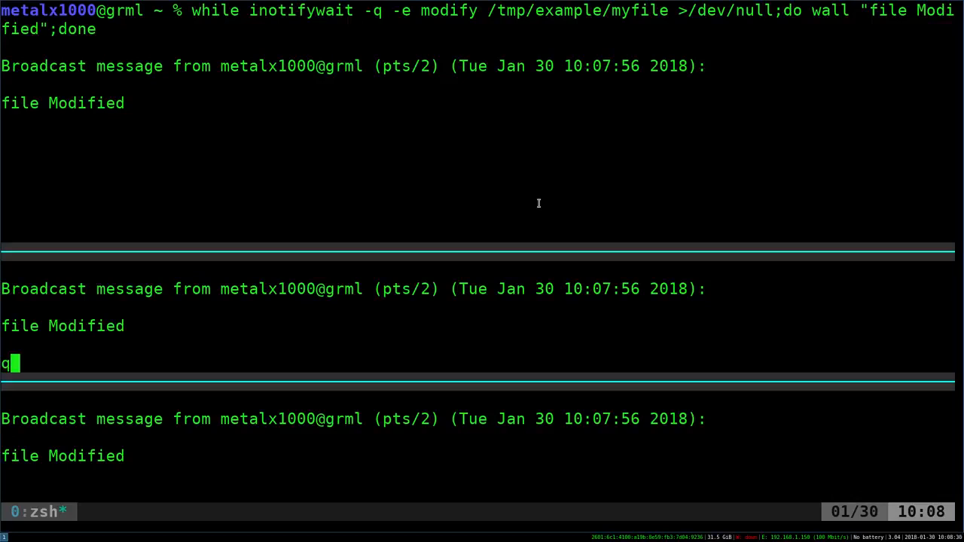
{"action": "key", "text": "Return"}
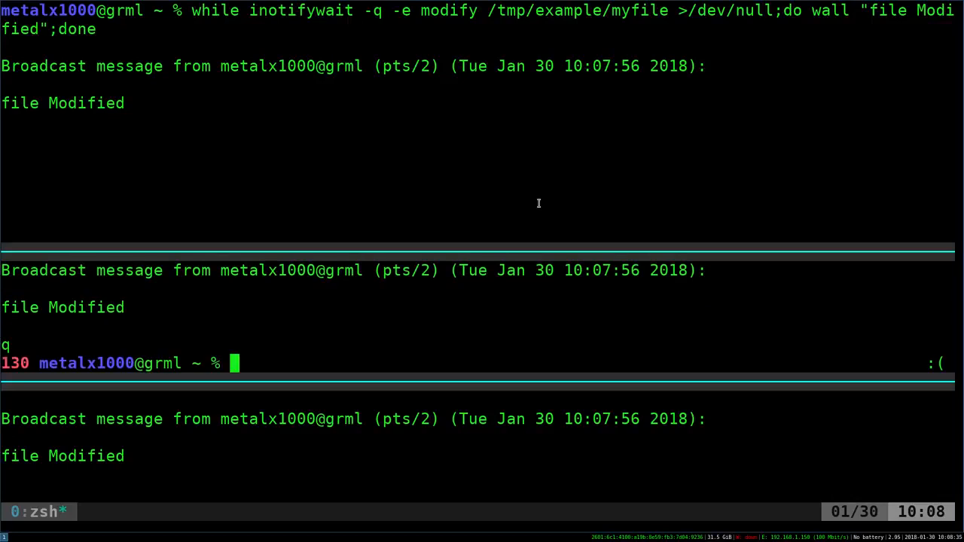